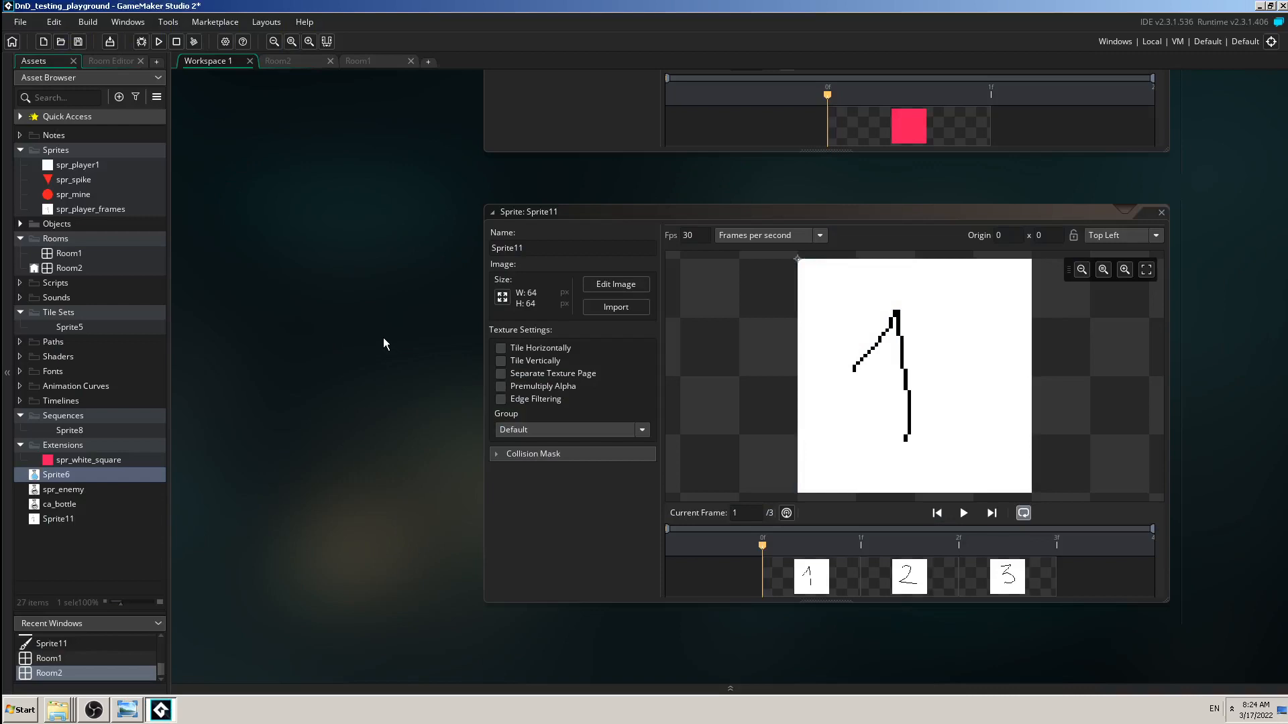
mouse_move(388, 340)
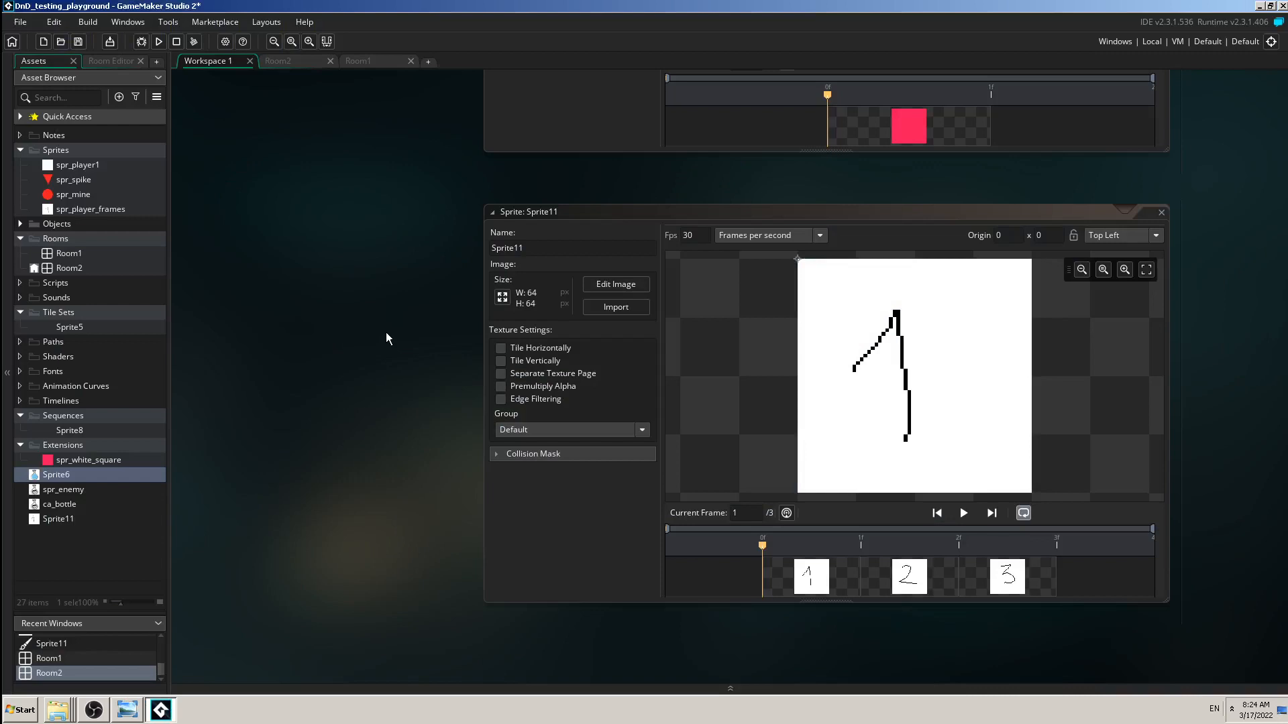
mouse_move(400, 356)
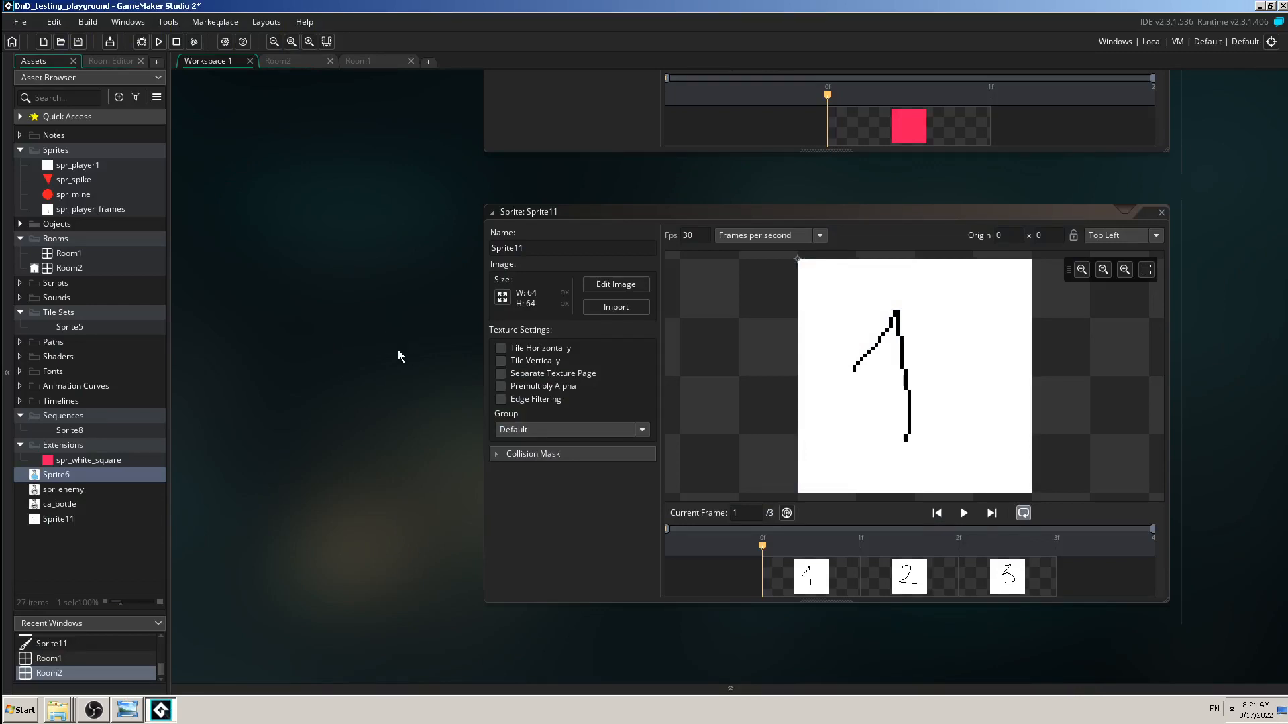
mouse_move(387, 336)
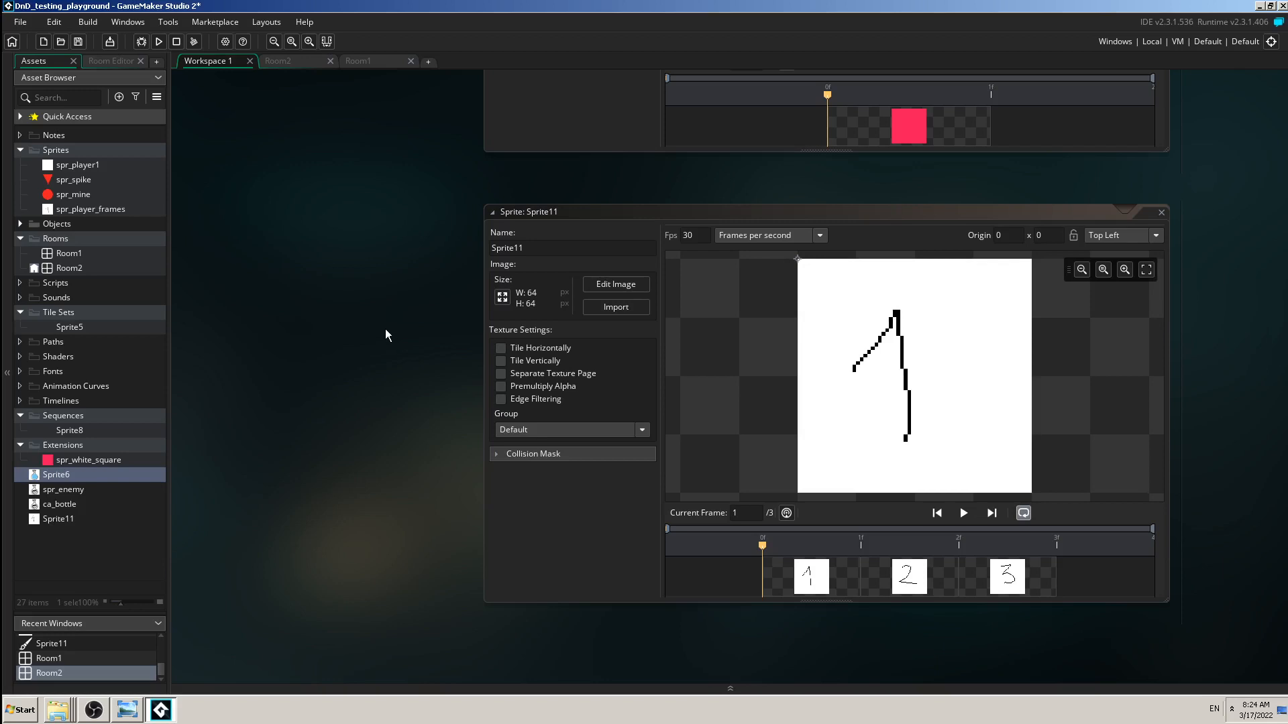
mouse_move(281, 289)
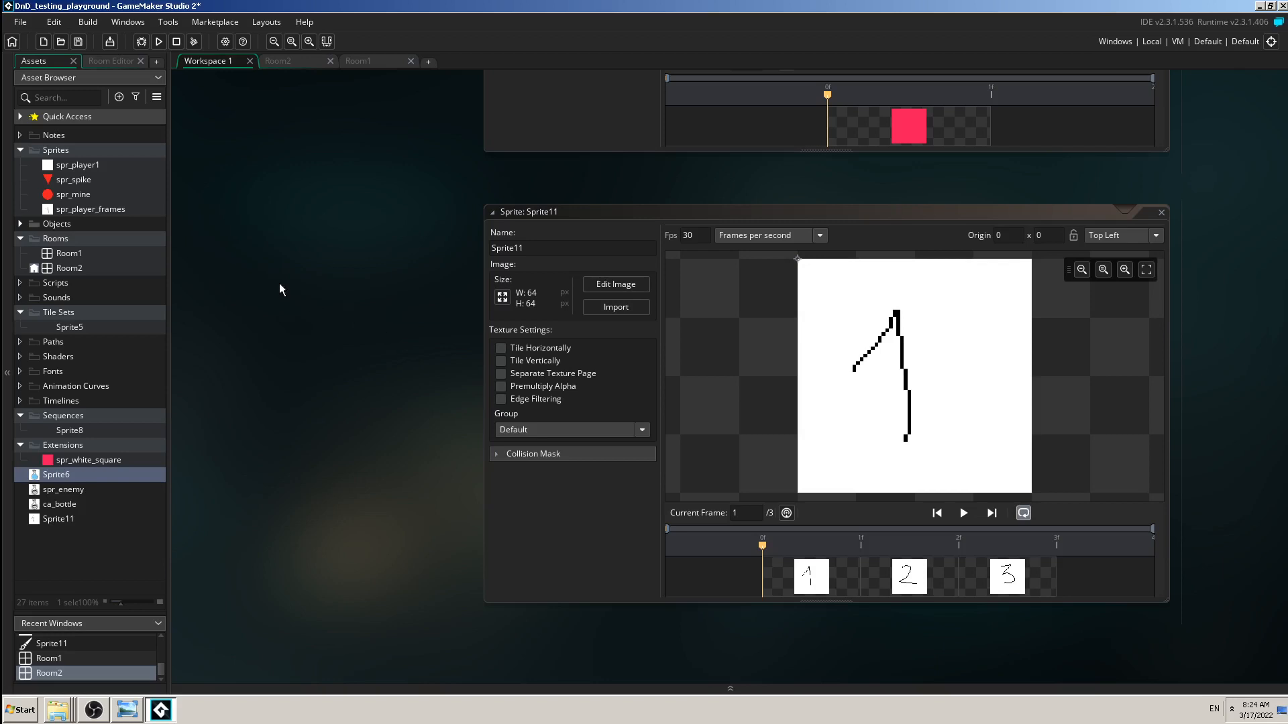
mouse_move(297, 190)
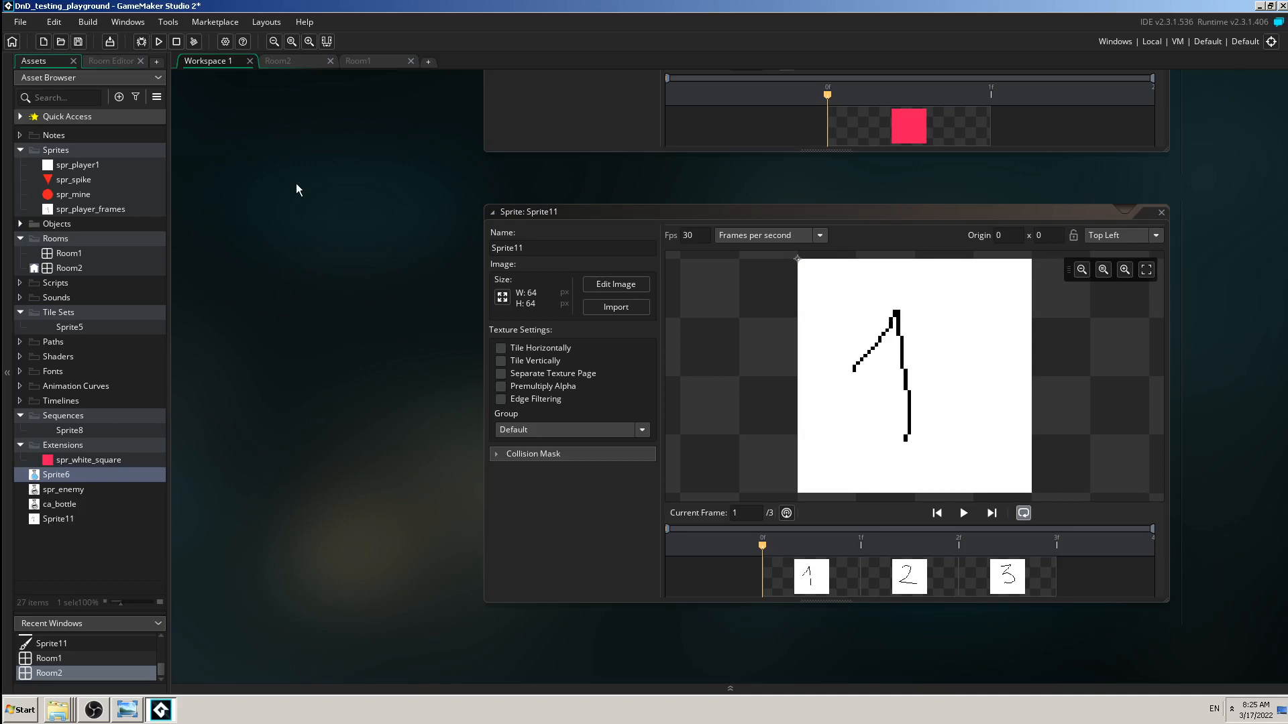
mouse_move(375, 61)
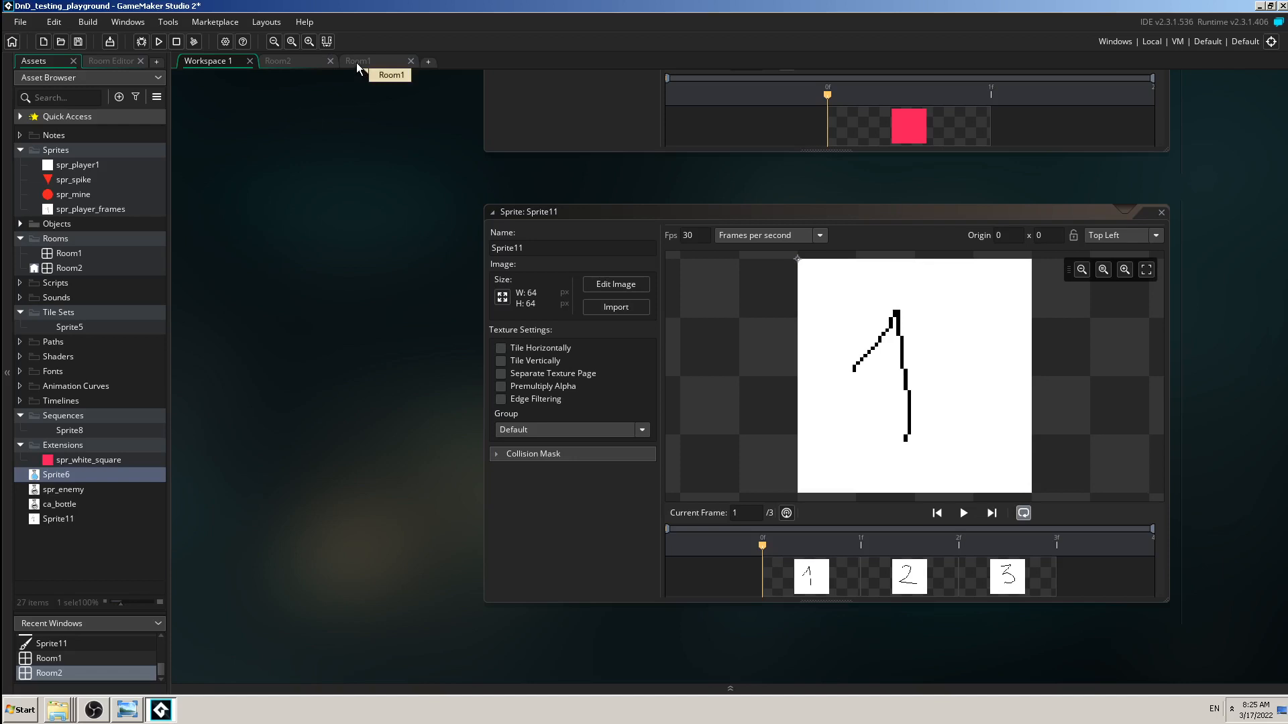
mouse_move(378, 60)
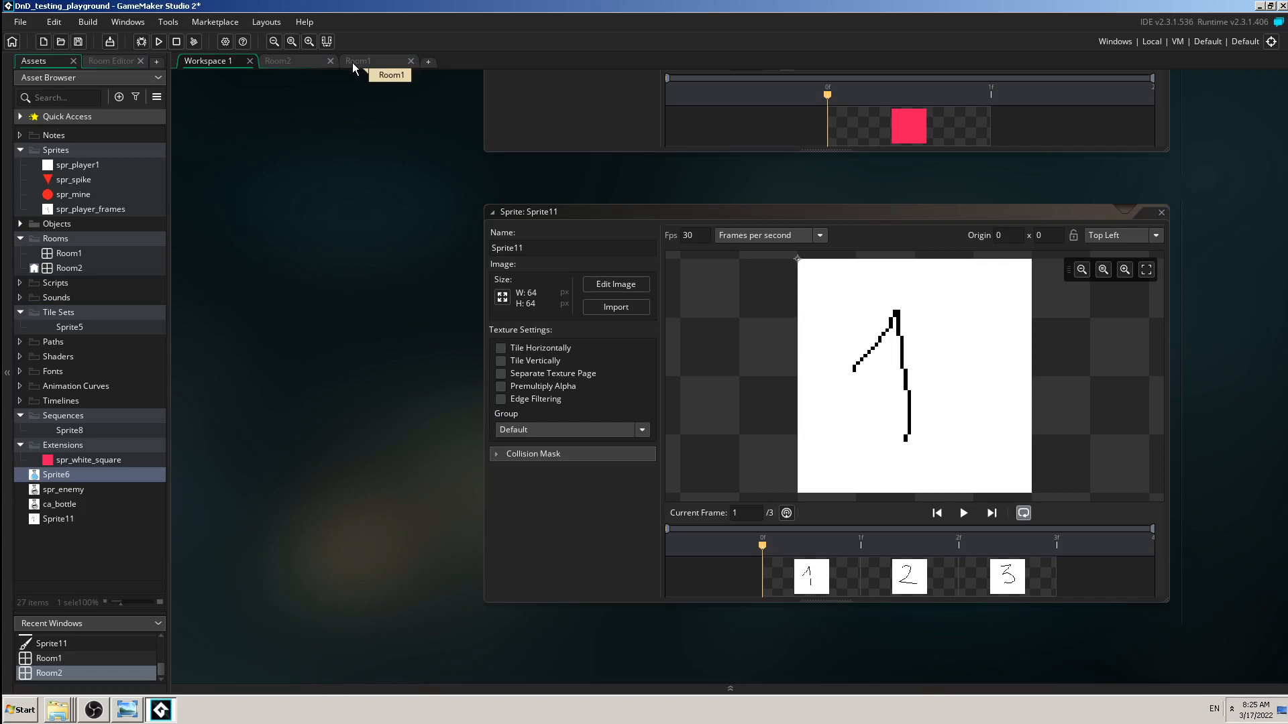
mouse_move(352, 67)
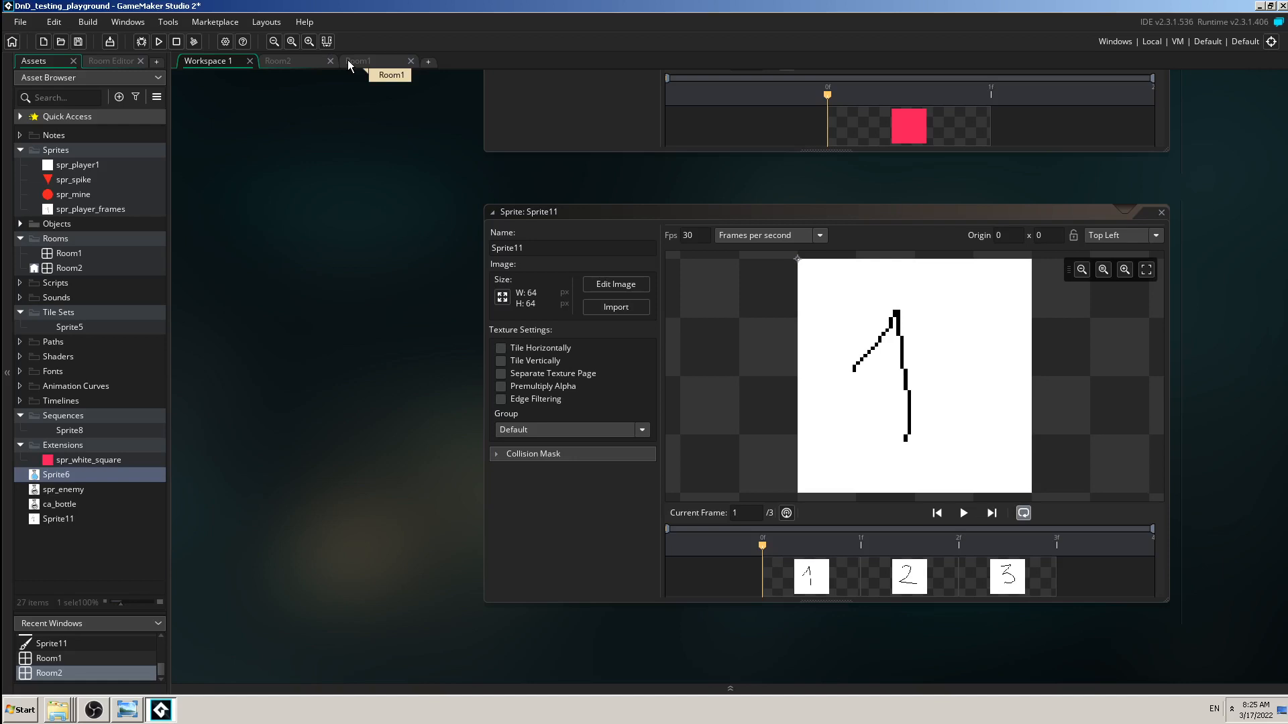
mouse_move(353, 64)
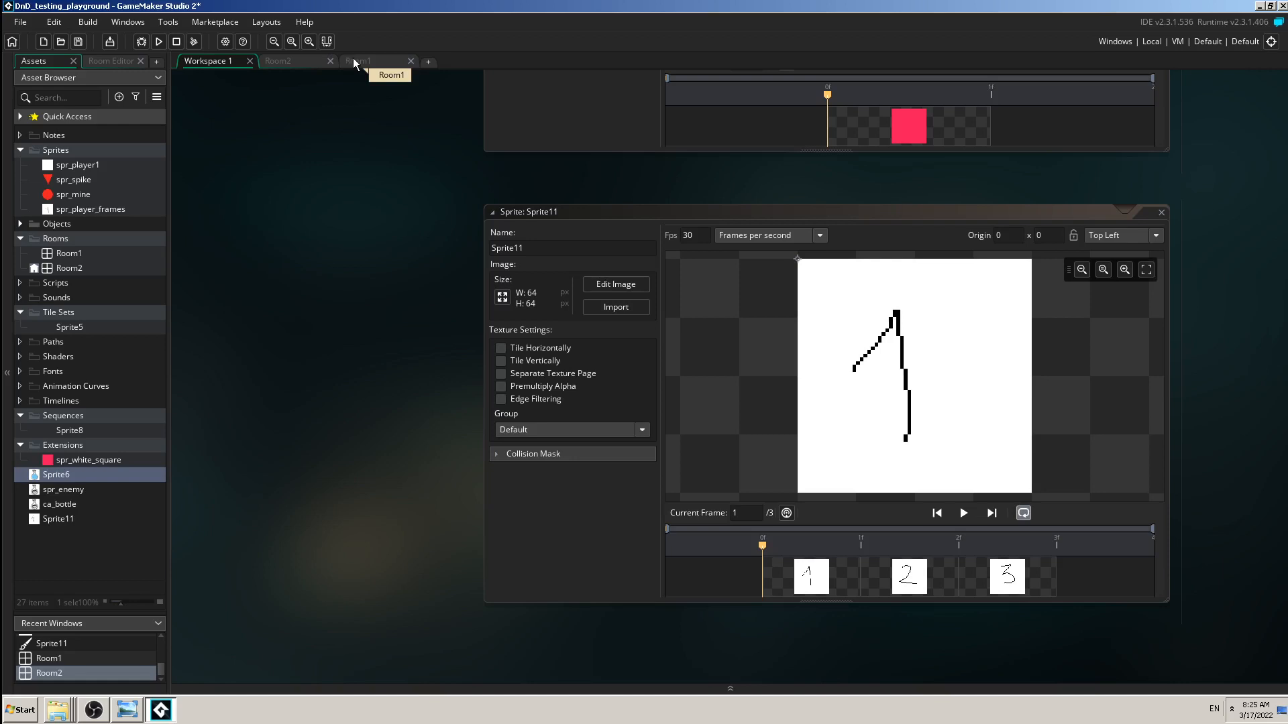
Step: Drop a sprite from the Assets panel onto the empty Room2 canvas, triggering the Asset Layer prompt
click(376, 60)
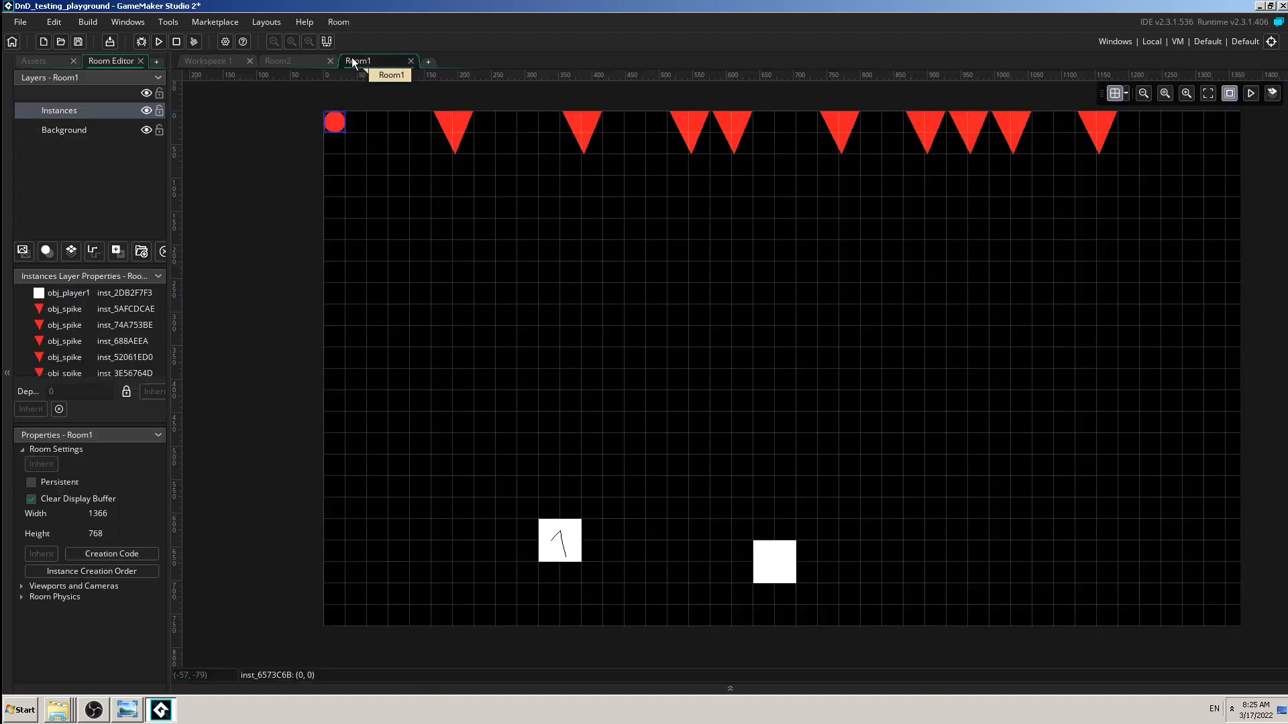
click(278, 60)
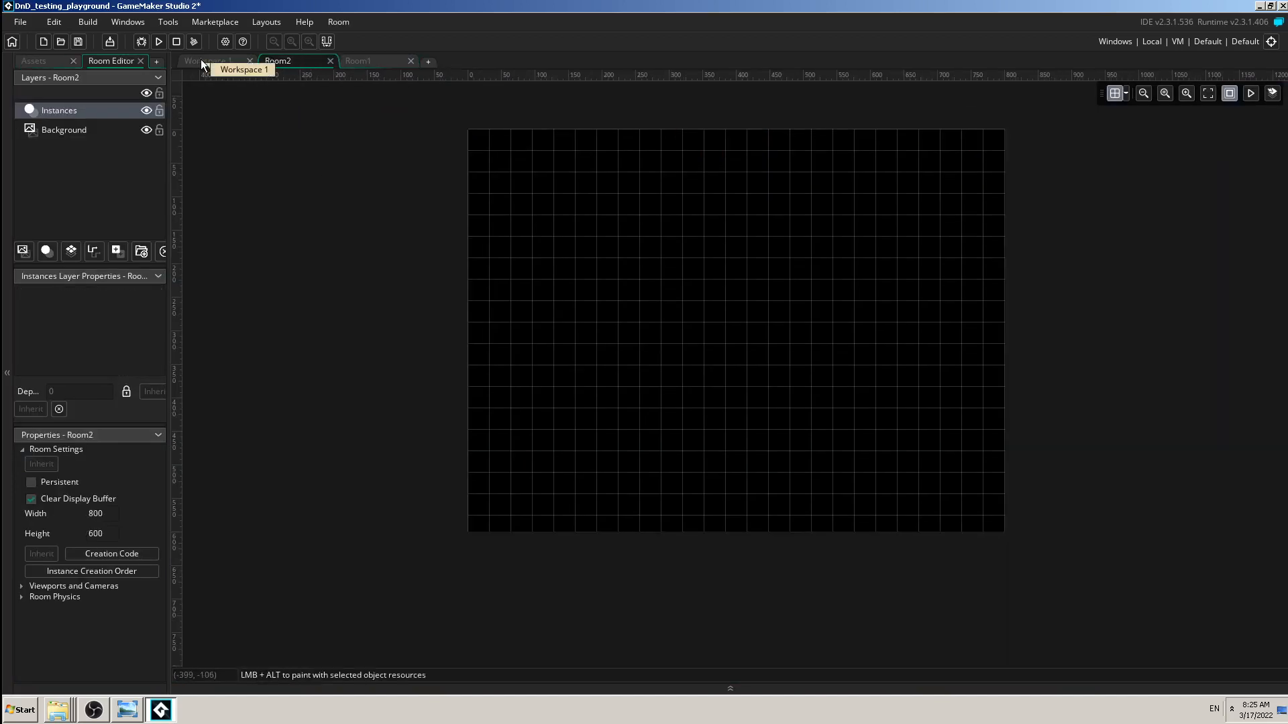
click(35, 61)
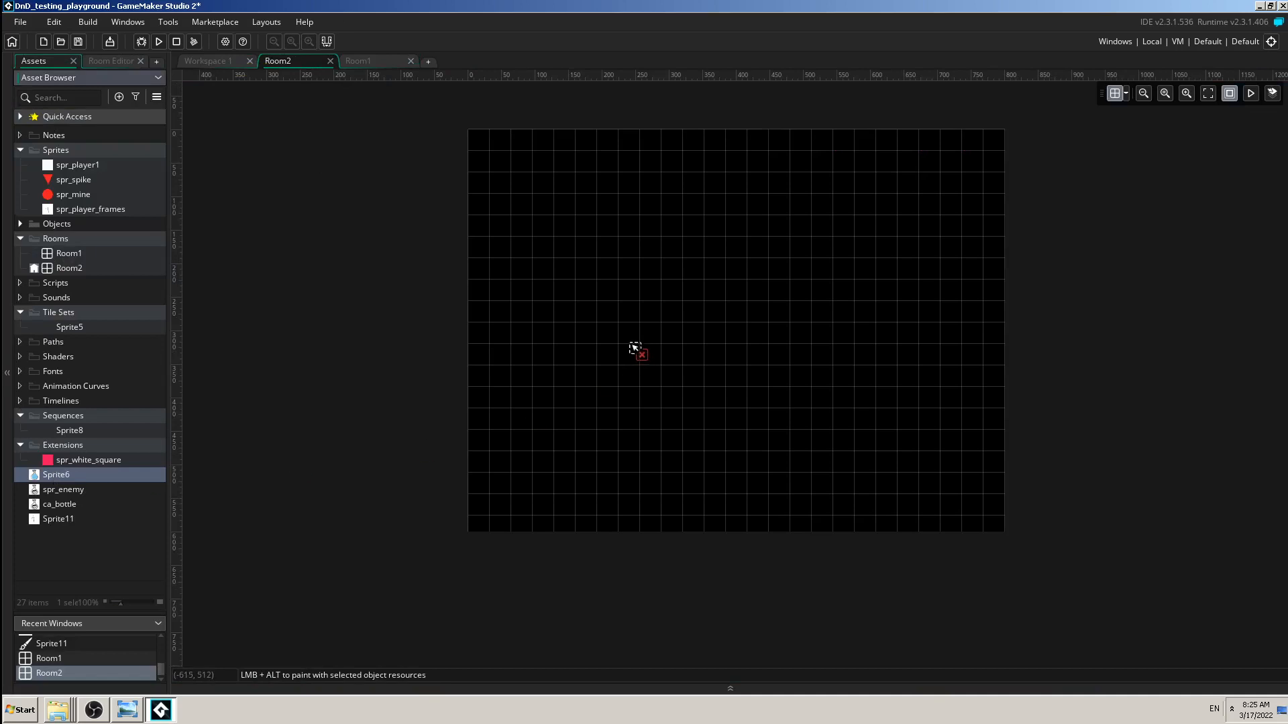
click(636, 348)
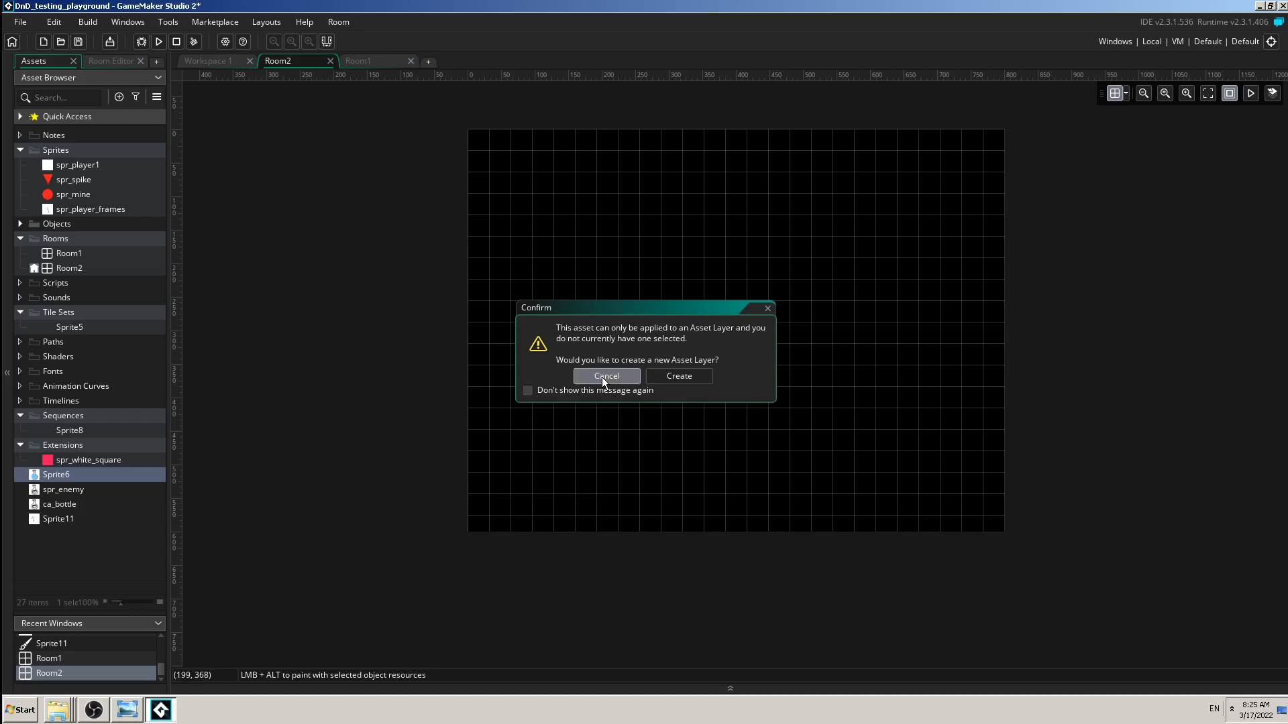
Step: Cancel the new Asset Layer prompt so the Sprite11 workspace shows again
click(605, 376)
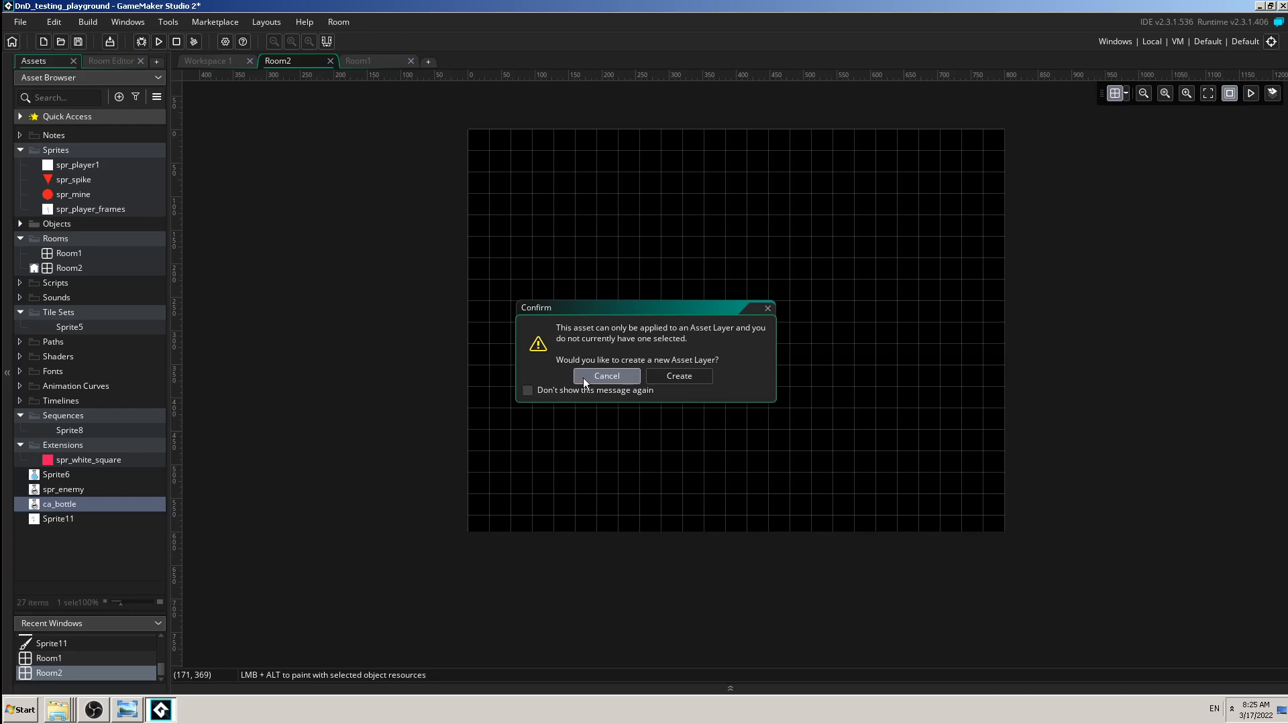
click(606, 376)
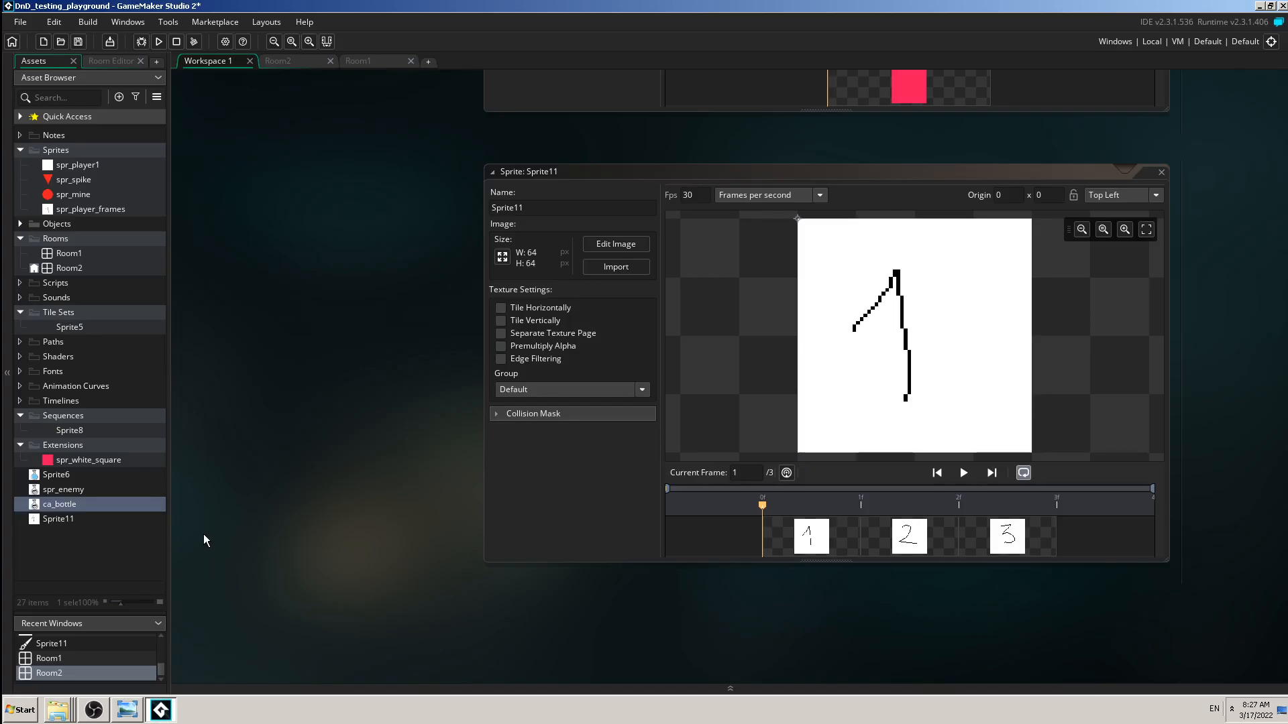
mouse_move(121, 217)
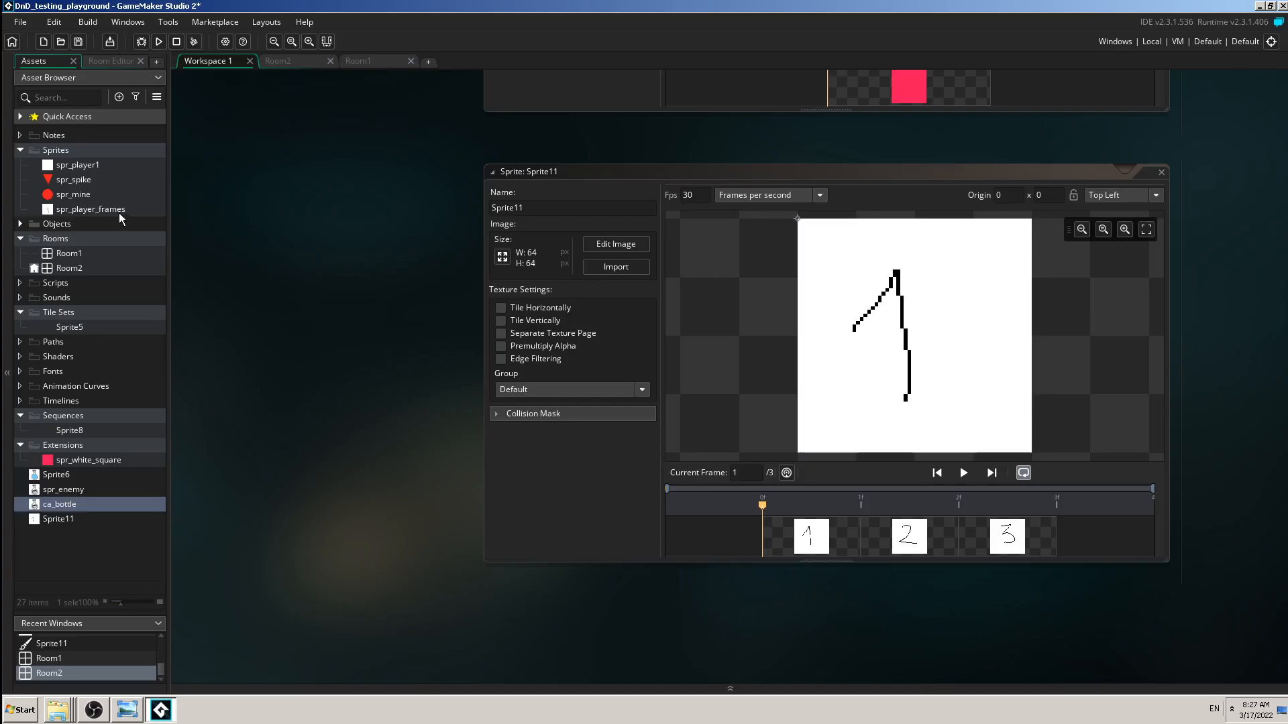
mouse_move(104, 310)
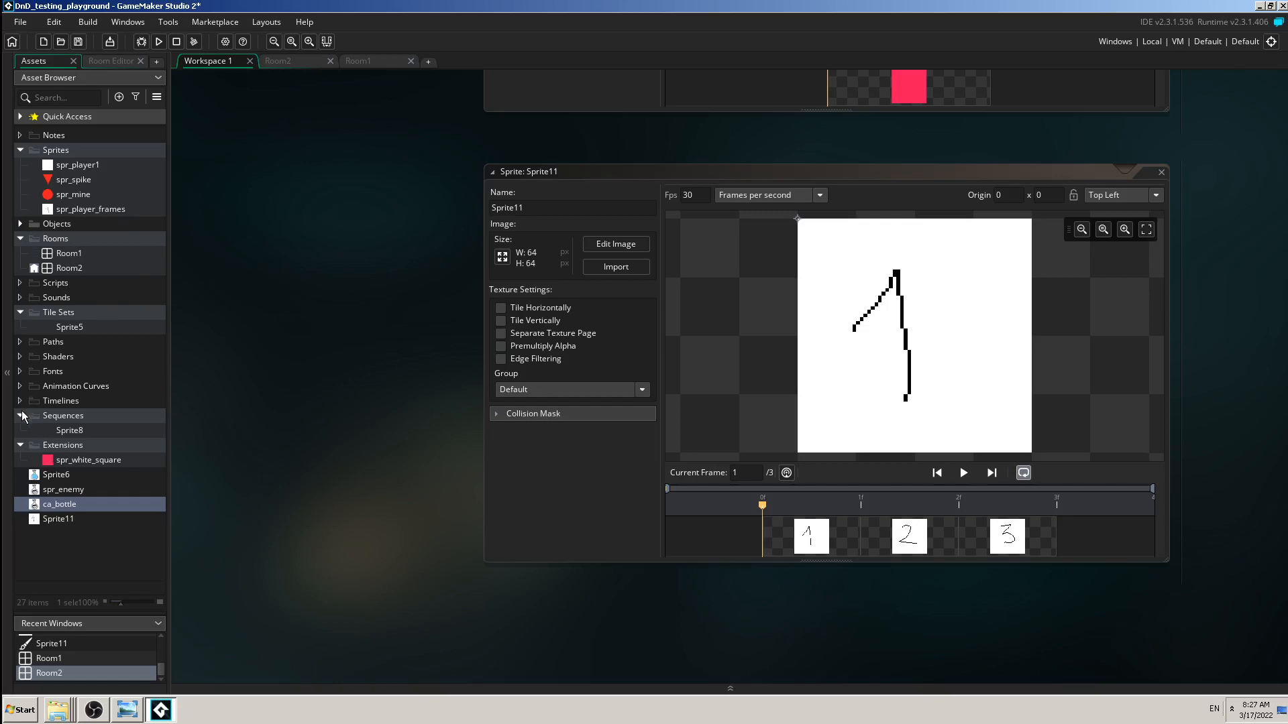
mouse_move(85, 439)
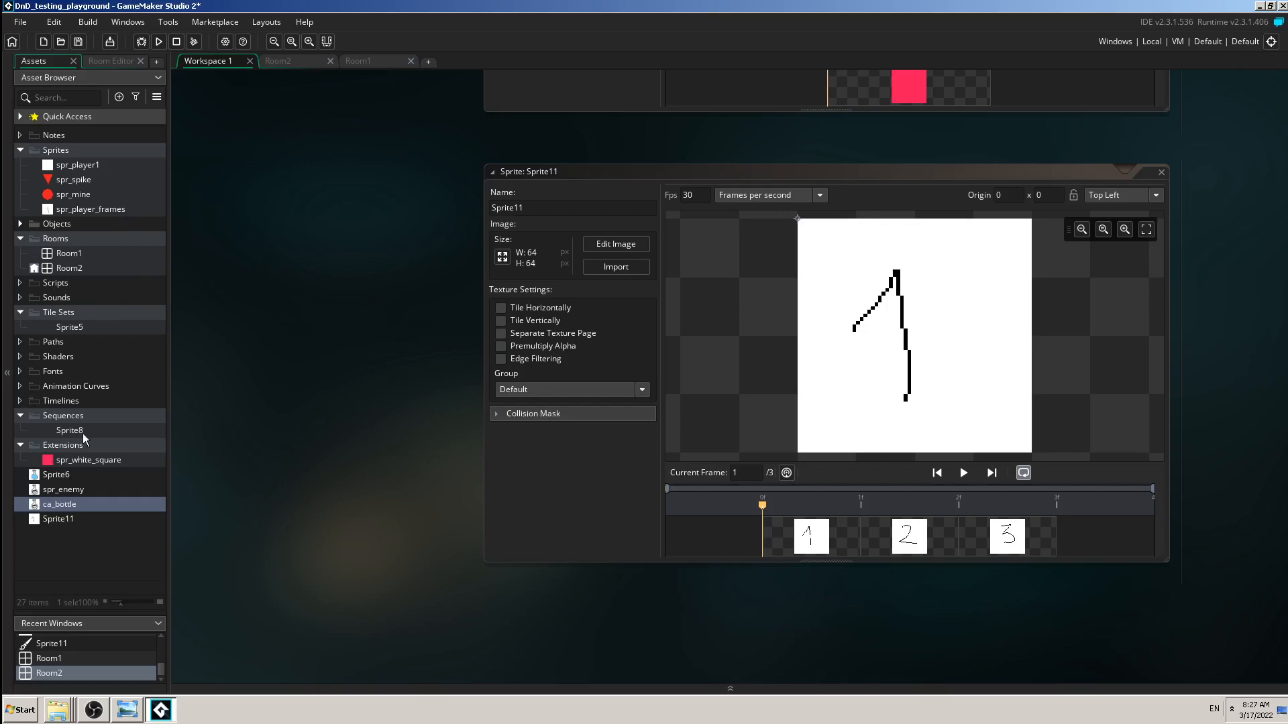
Step: Bring up the Create asset-type choices from the Sequences group in the Asset Browser
right_click(70, 429)
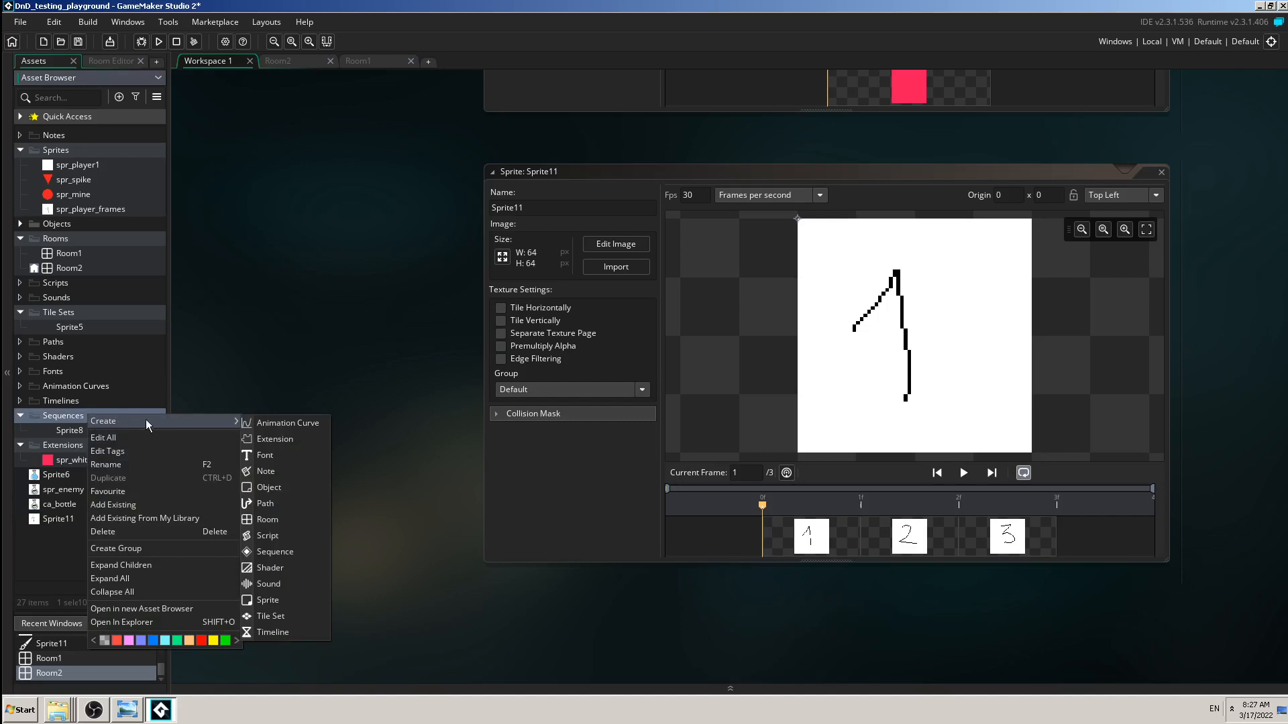
mouse_move(269, 487)
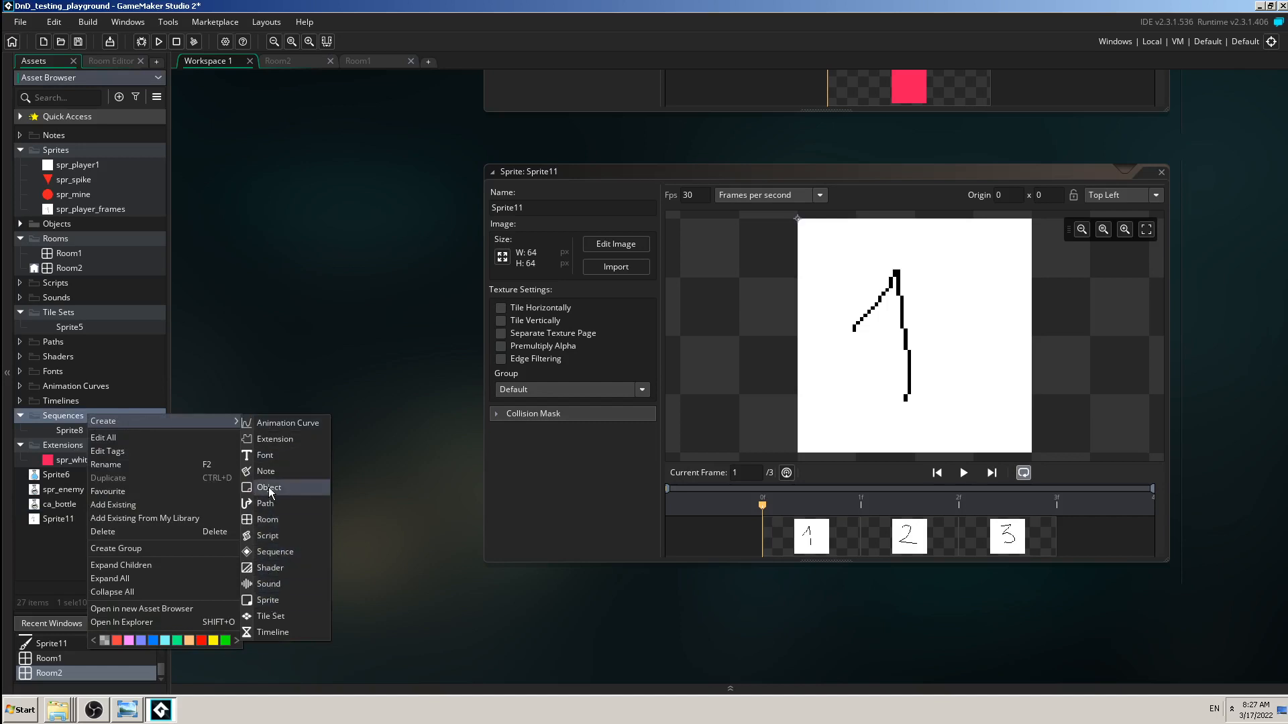
click(269, 487)
text(obj_)
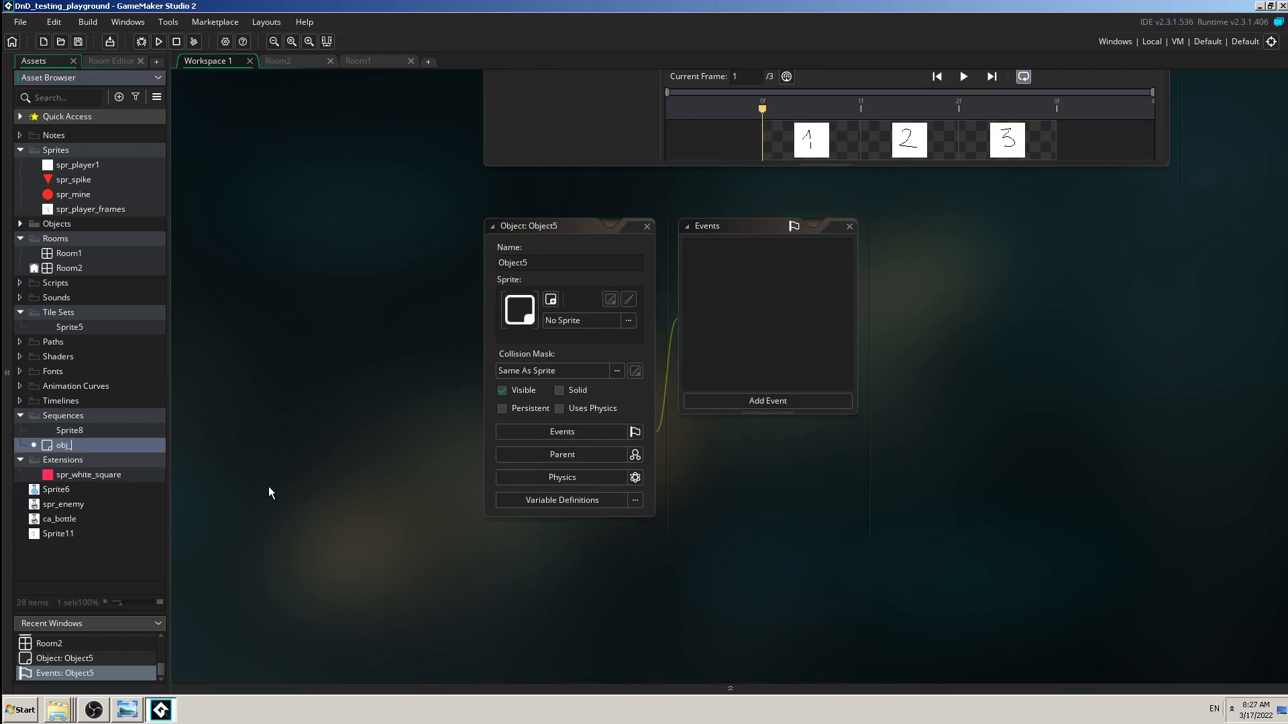
text(player)
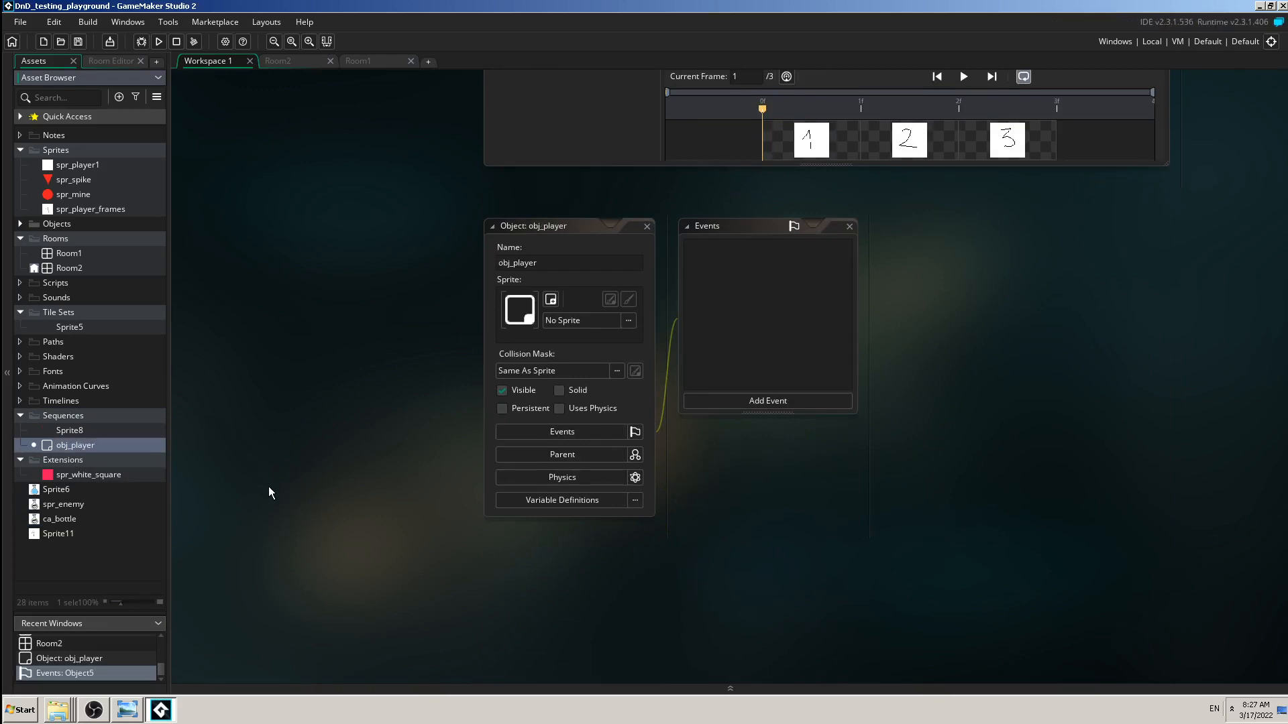
mouse_move(358, 506)
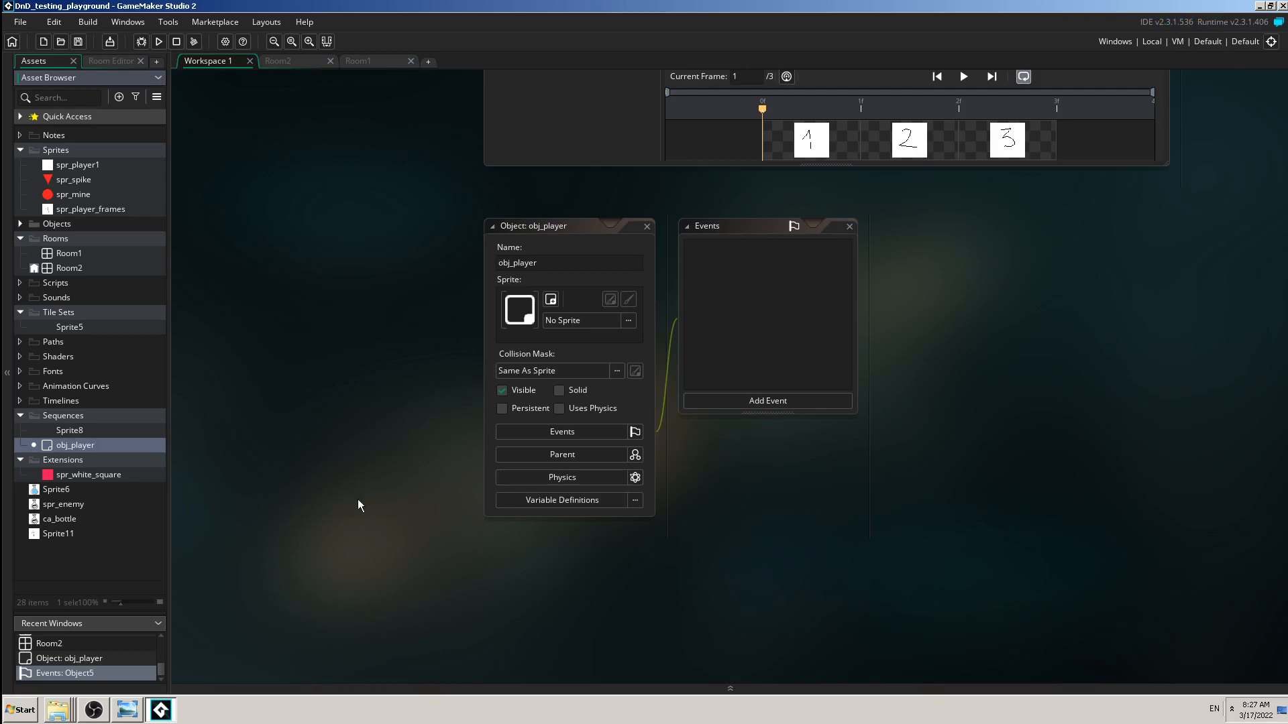
mouse_move(32, 302)
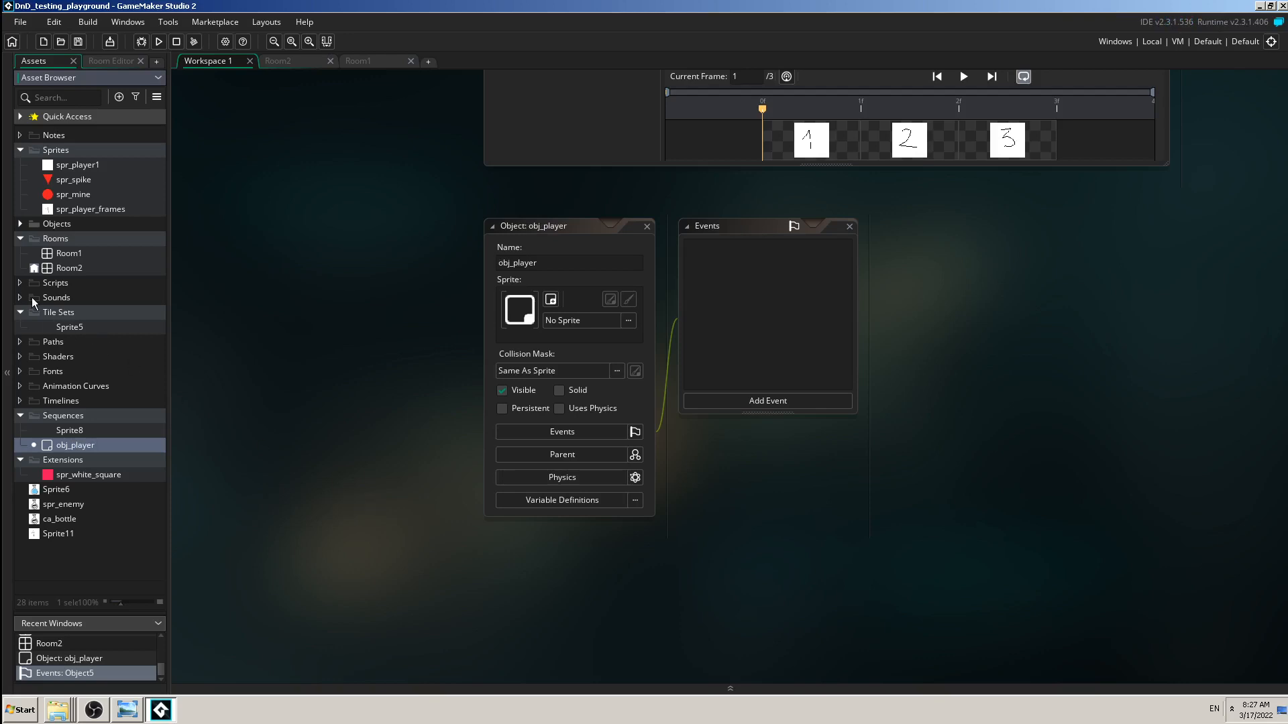
click(20, 224)
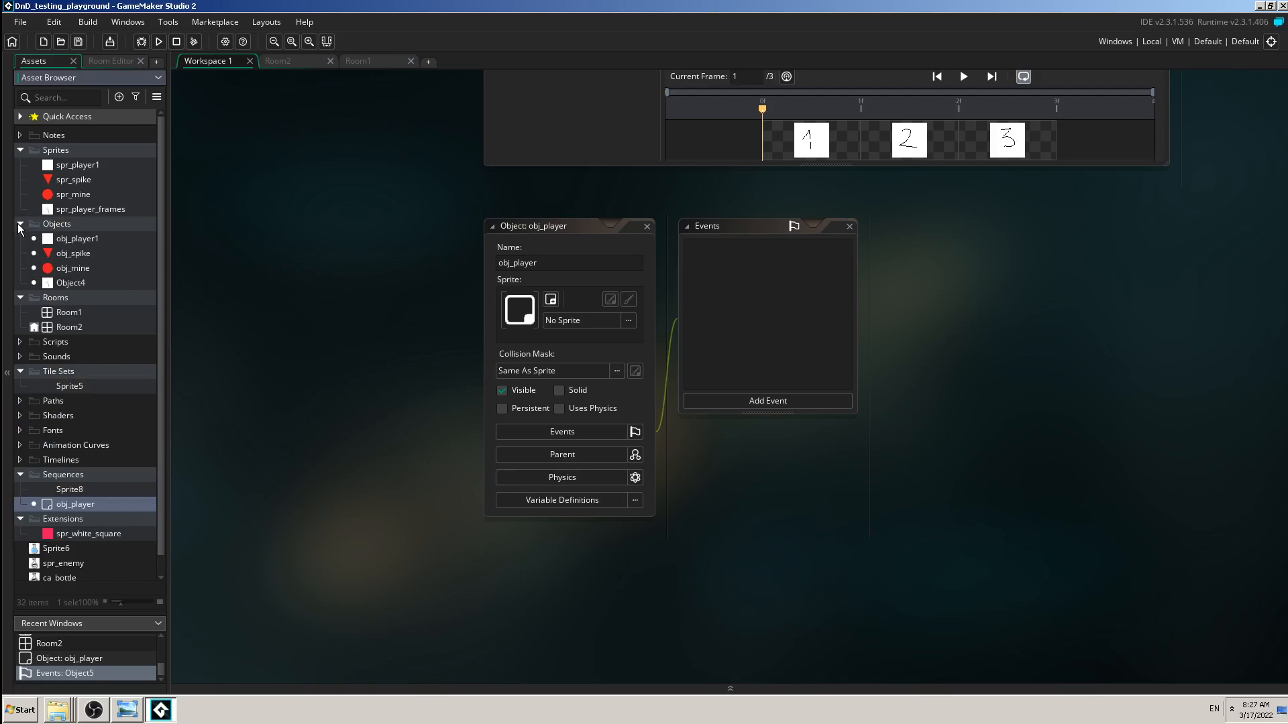
click(56, 225)
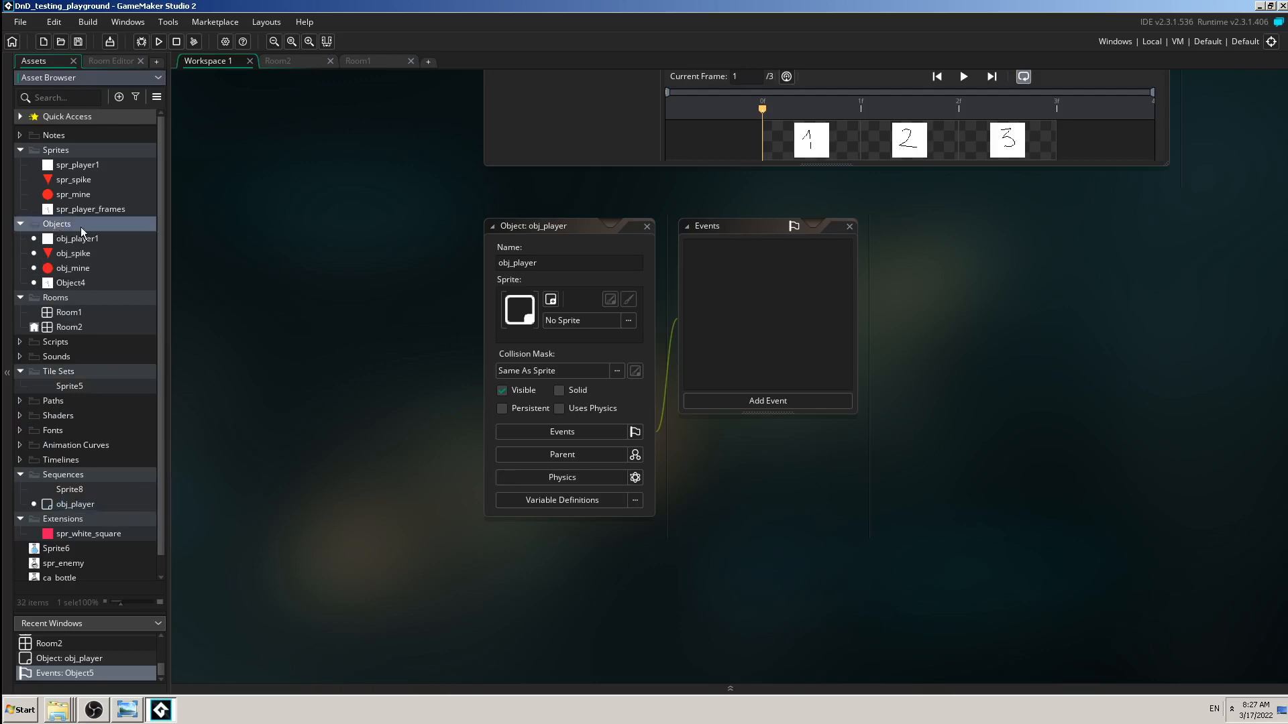
mouse_move(79, 229)
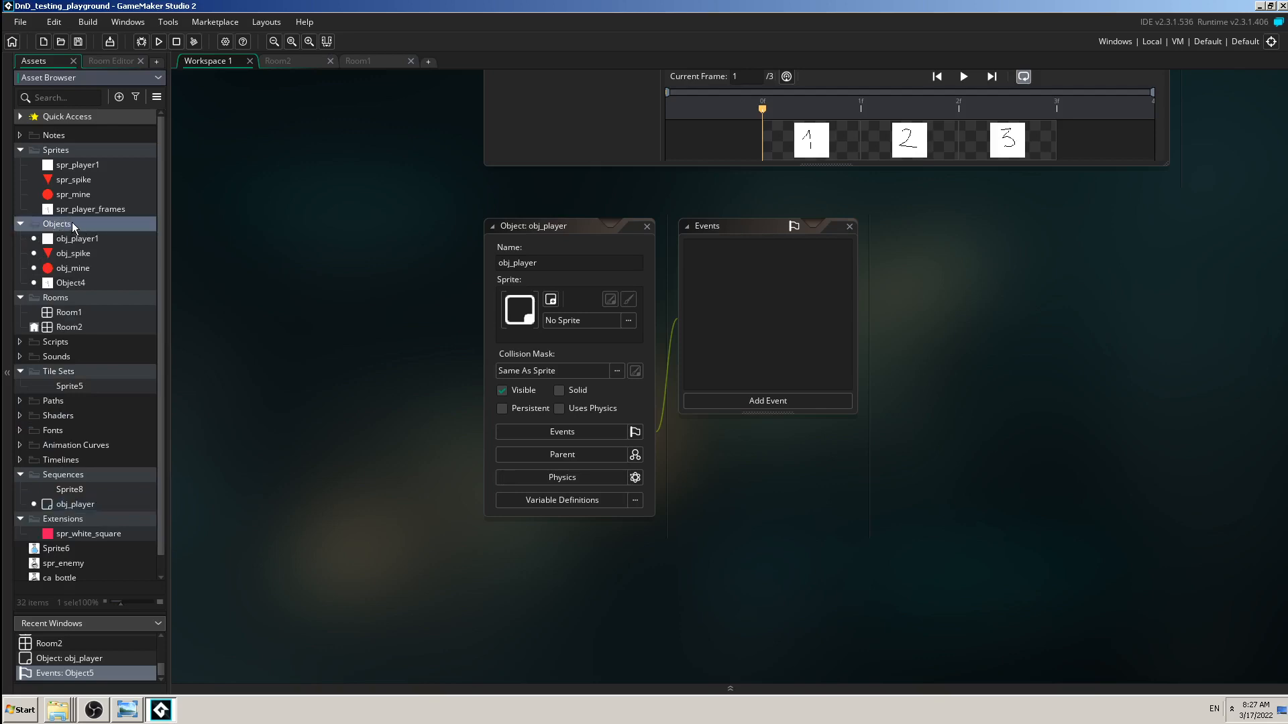
right_click(57, 224)
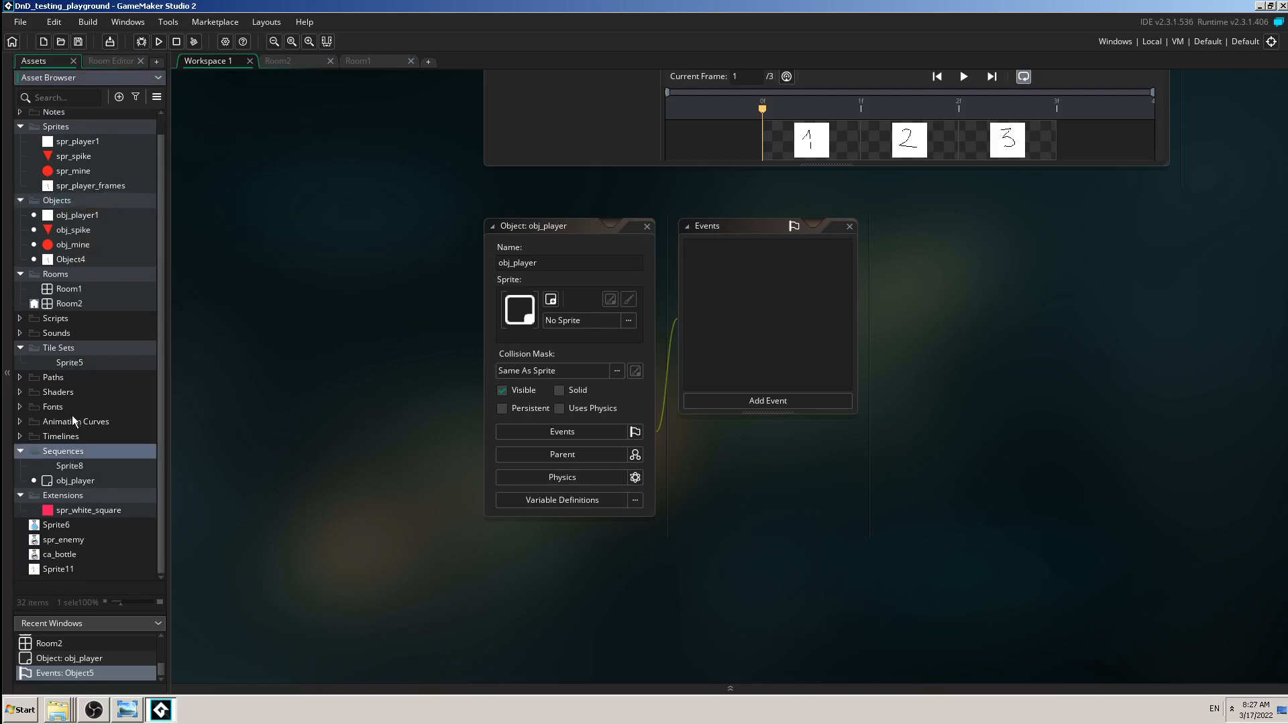
right_click(52, 406)
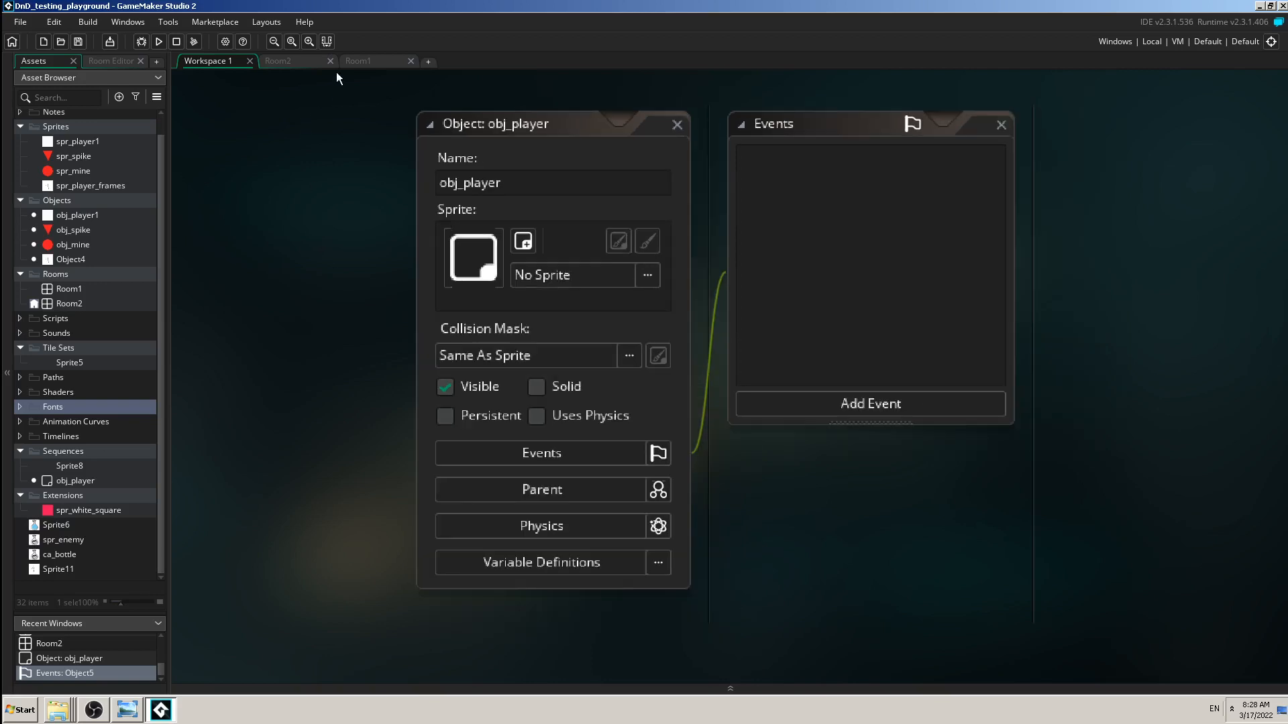
Step: Run the game with the obj_player instance placed in Room2
click(278, 61)
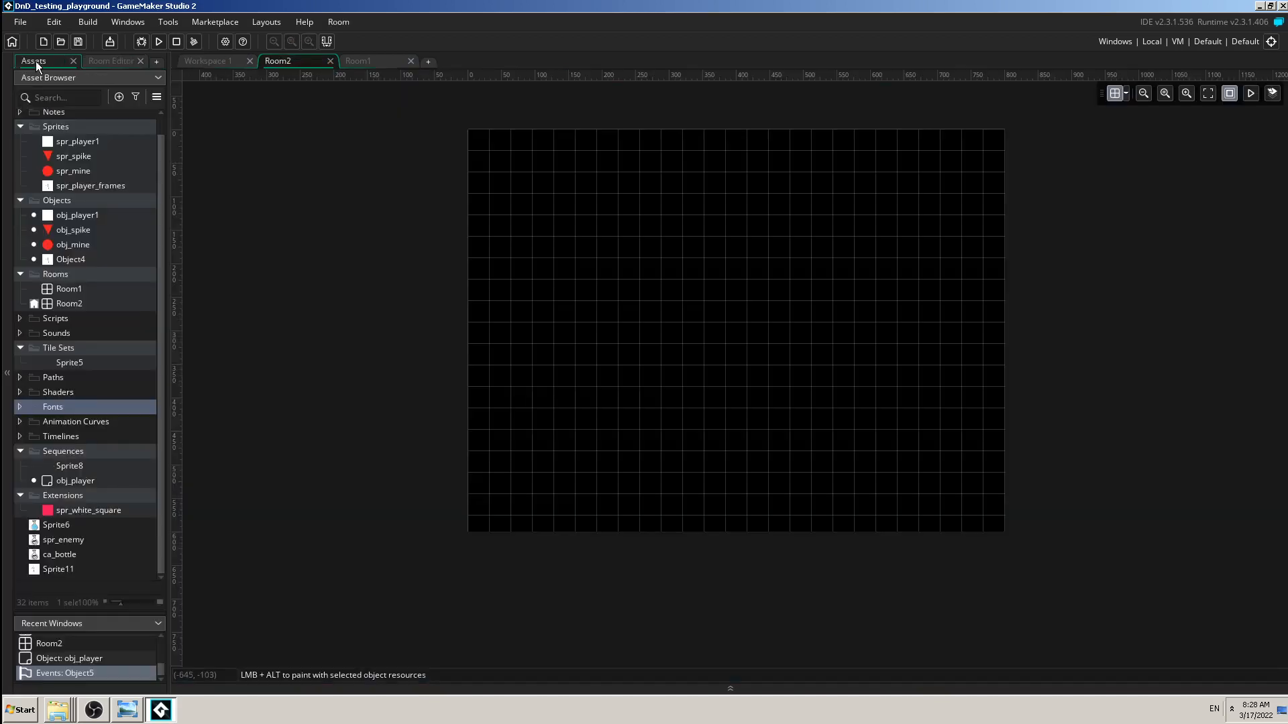
mouse_move(78, 510)
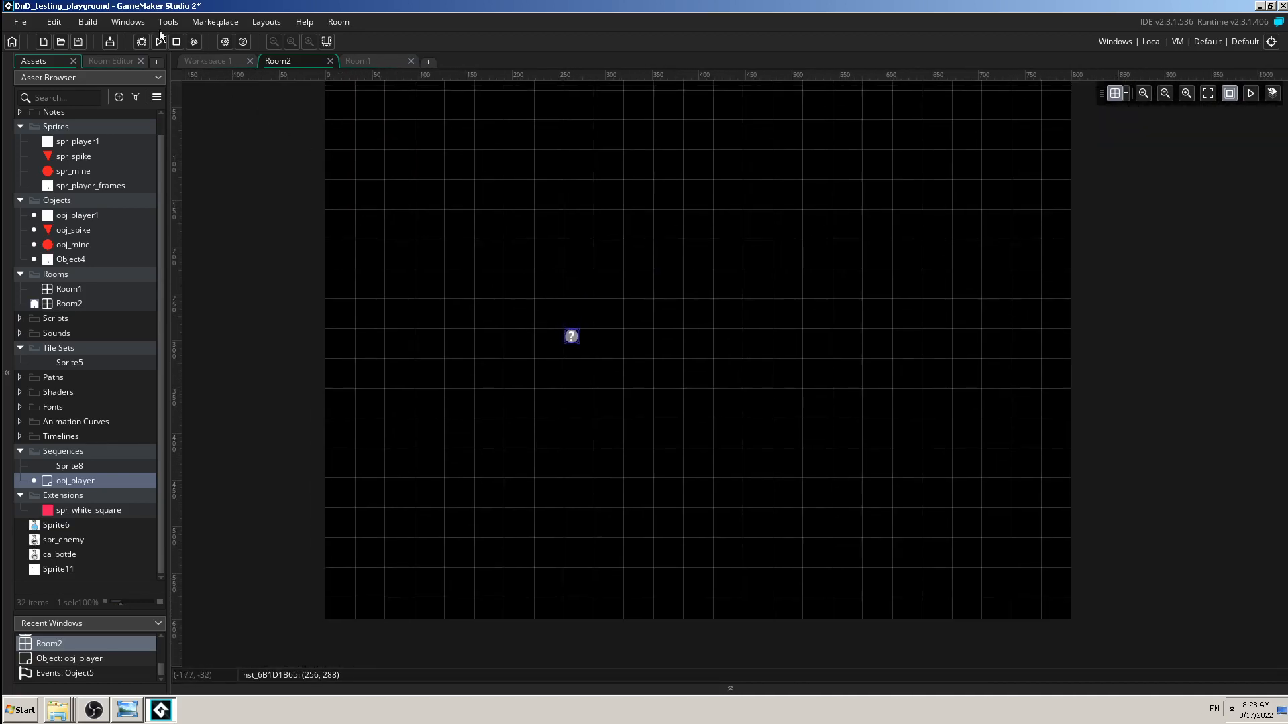
click(158, 42)
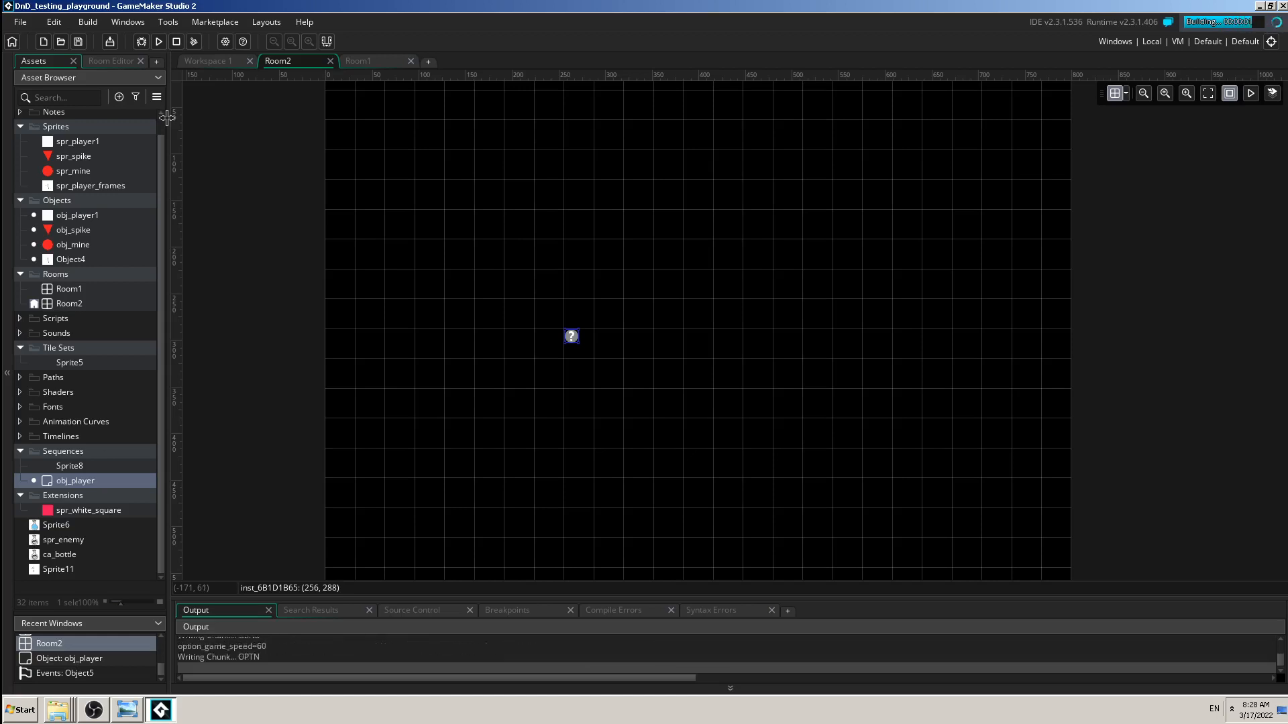
Step: Close the blank test game window, ending the run
click(159, 41)
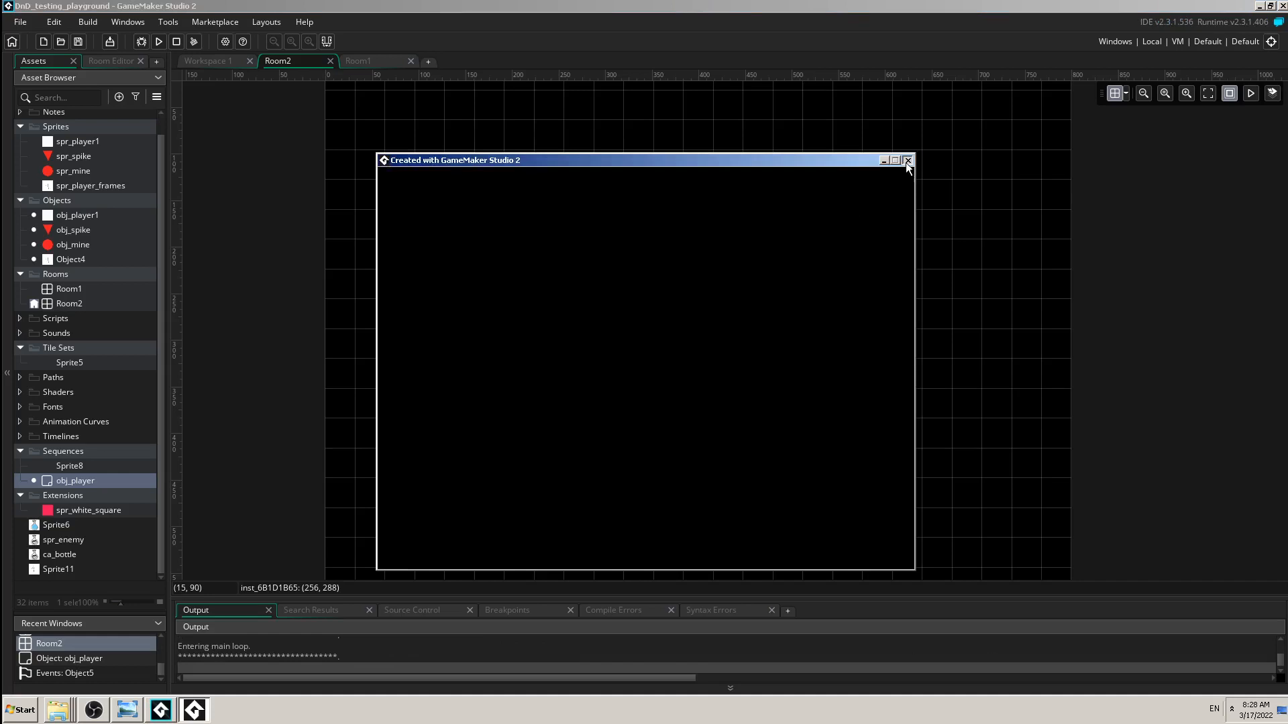
click(908, 160)
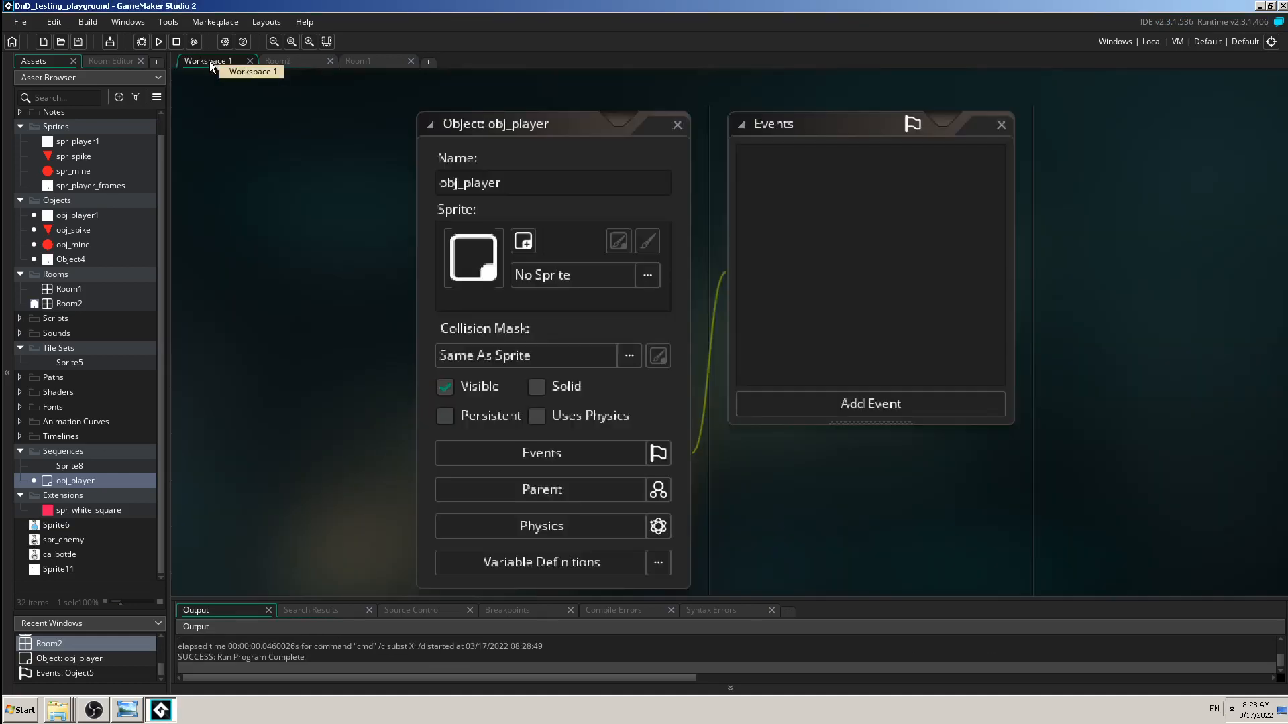
mouse_move(360, 233)
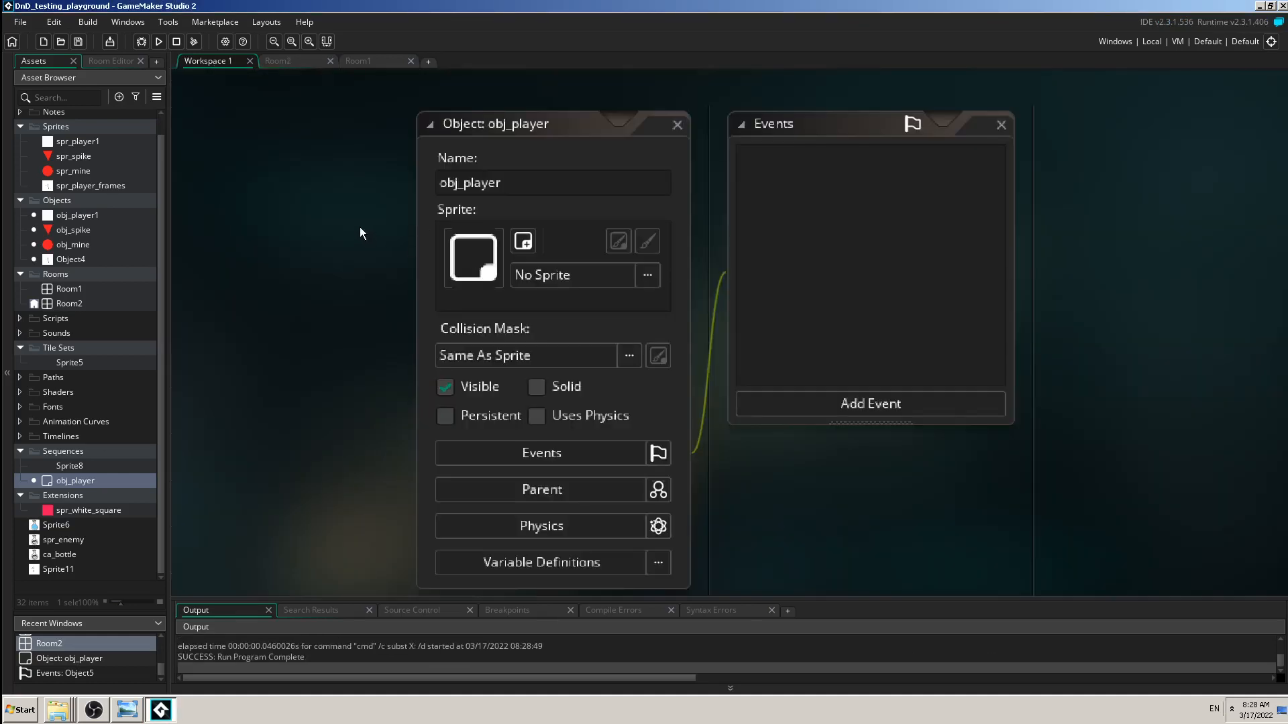
mouse_move(231, 335)
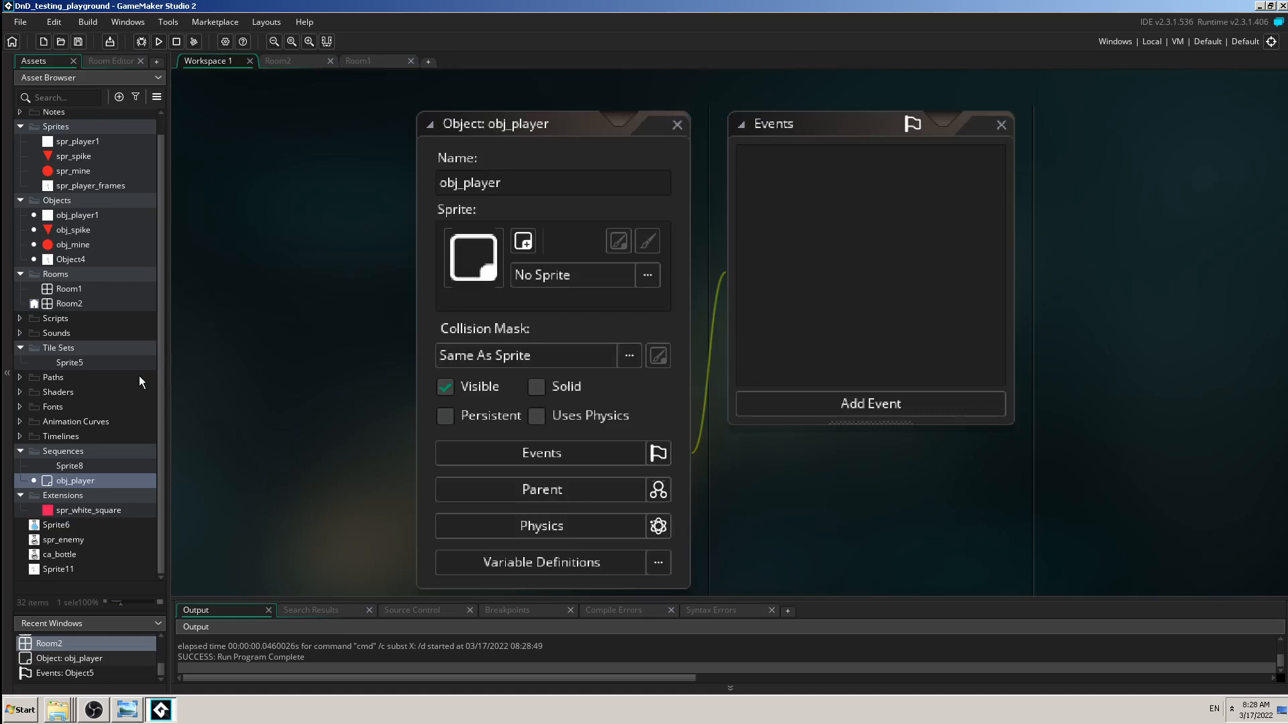
Step: Assign the spr_enemy bottle sprite to obj_player and return to Room2 with its instance
click(572, 275)
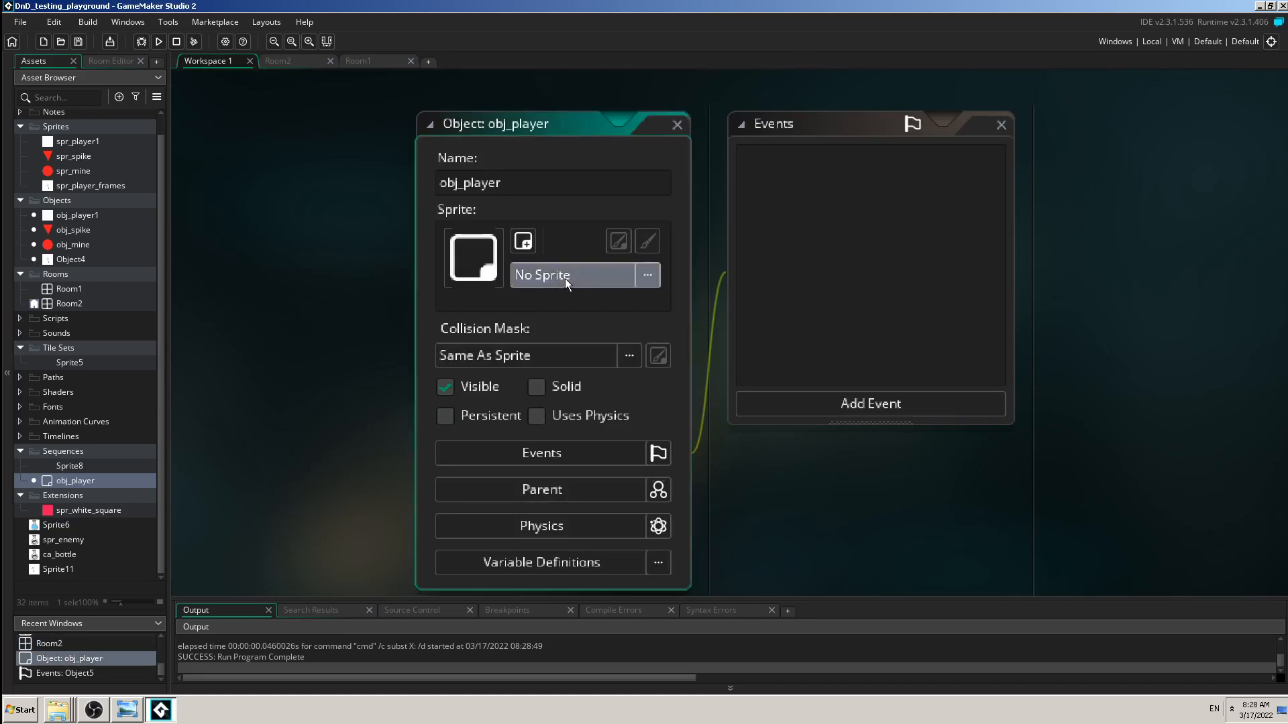
click(648, 274)
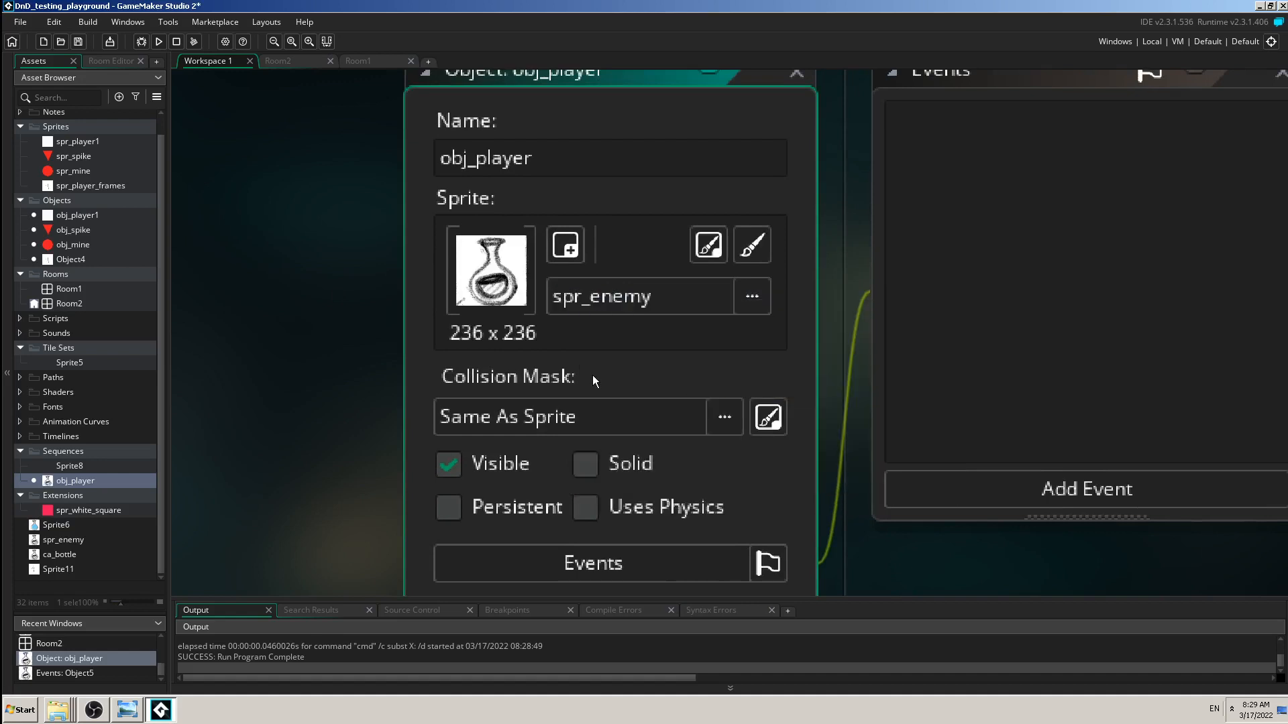
click(279, 60)
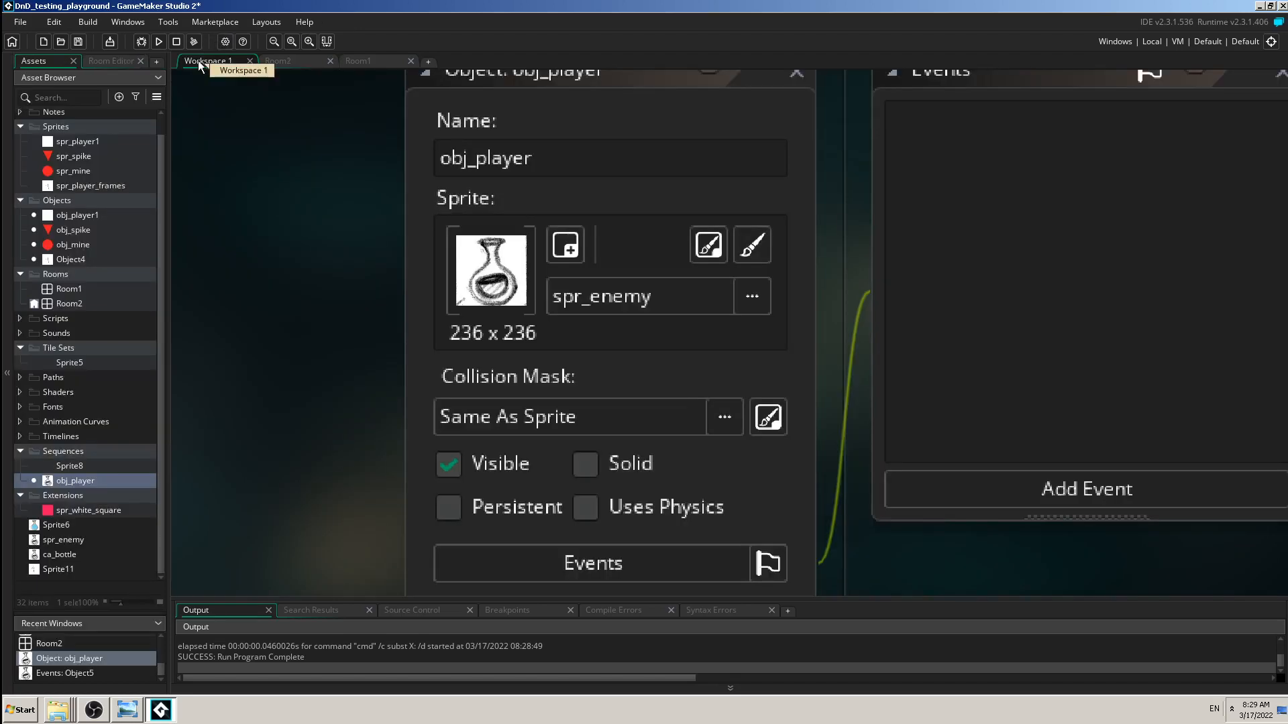
click(639, 296)
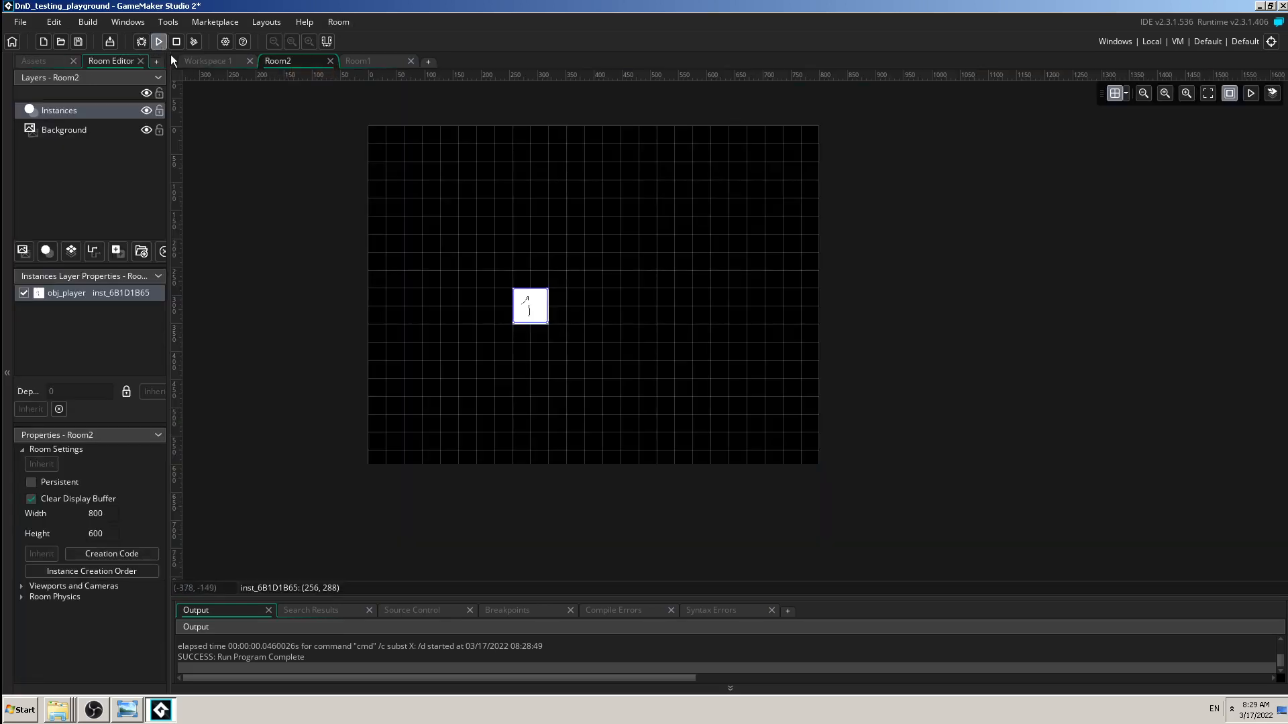
Step: Test-run Room2 again, leaving obj_player on Sprite6 with the sprite picker reopened
click(157, 42)
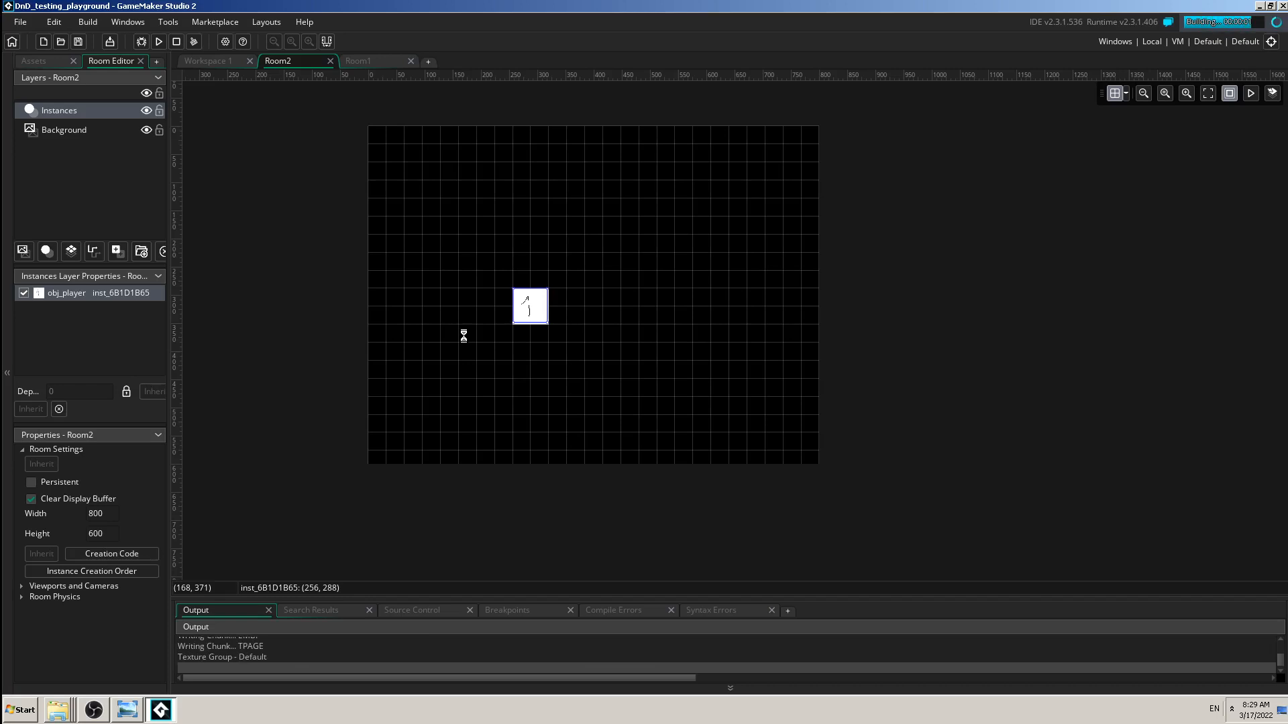
click(141, 42)
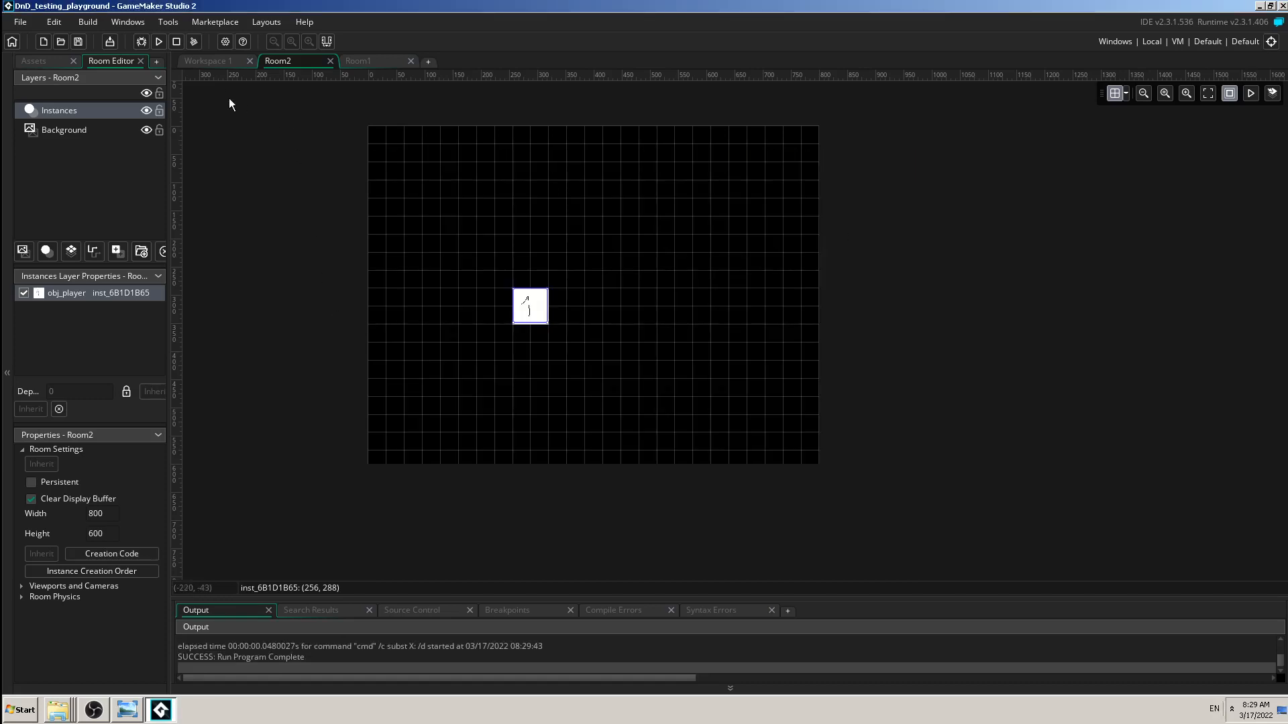
mouse_move(275, 171)
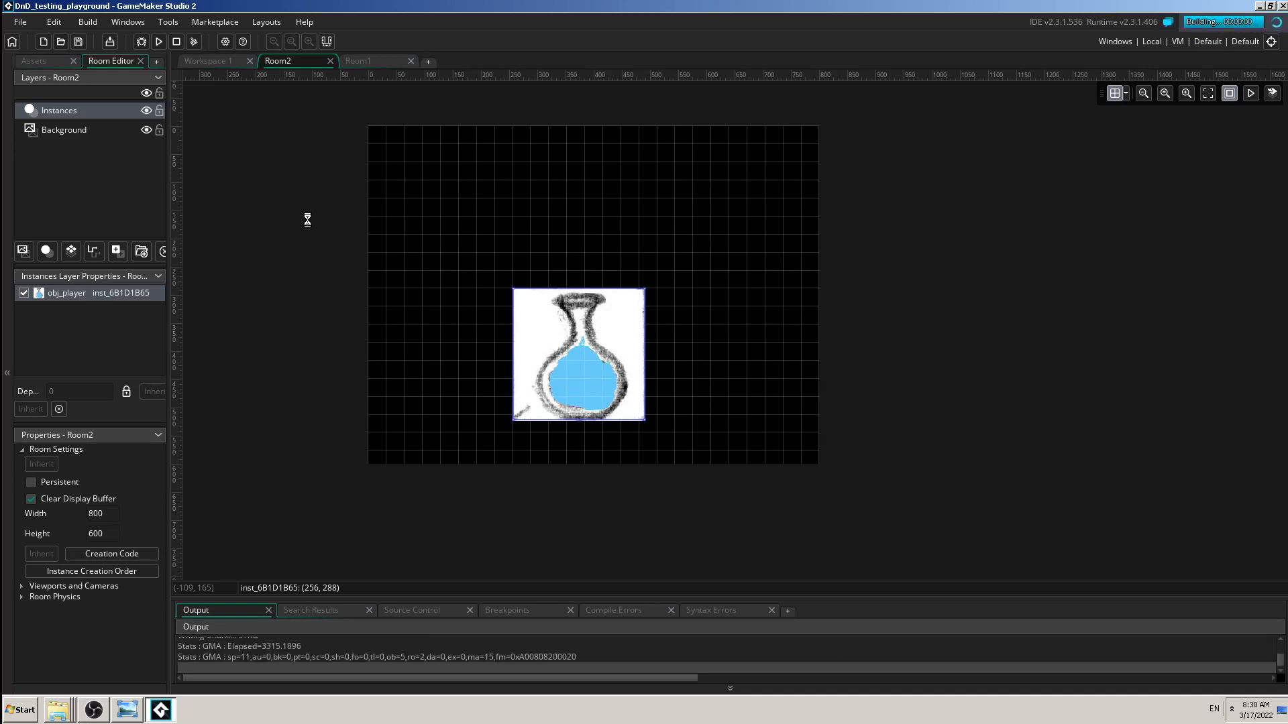
click(141, 42)
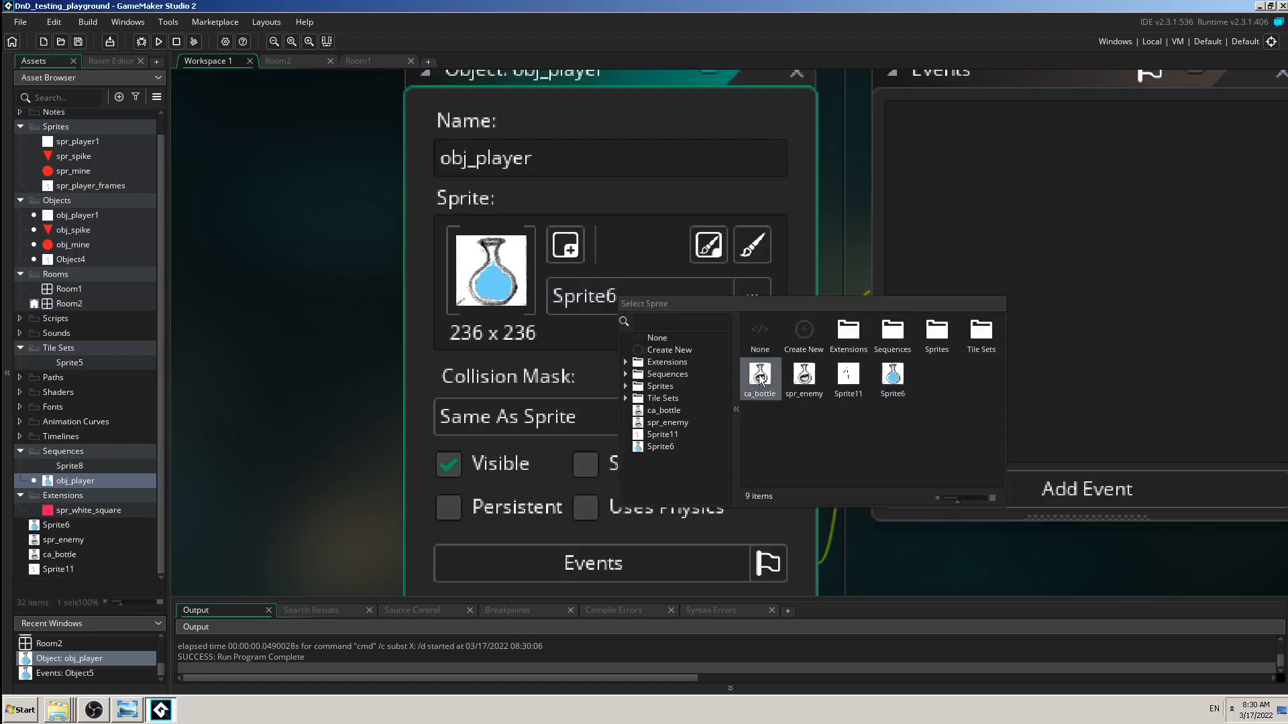
Step: Assign ca_bottle to obj_player, run the game to see the bottle, then close the window
double_click(759, 378)
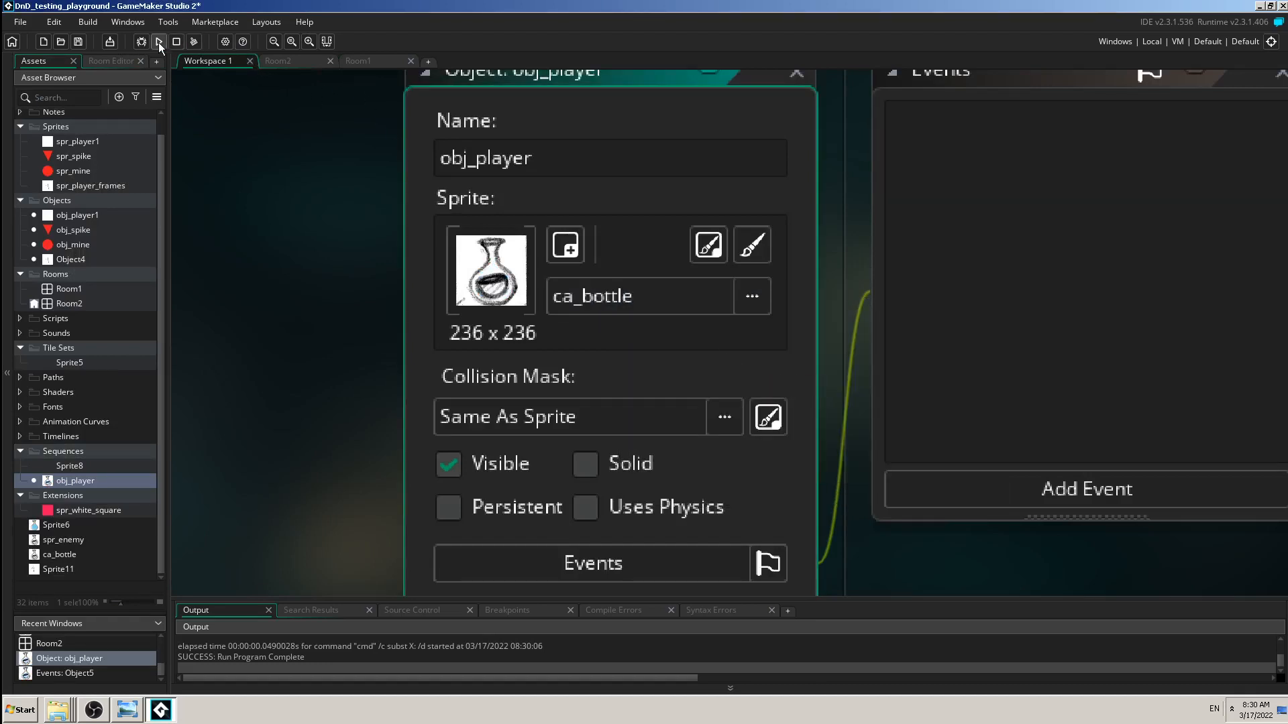
click(158, 42)
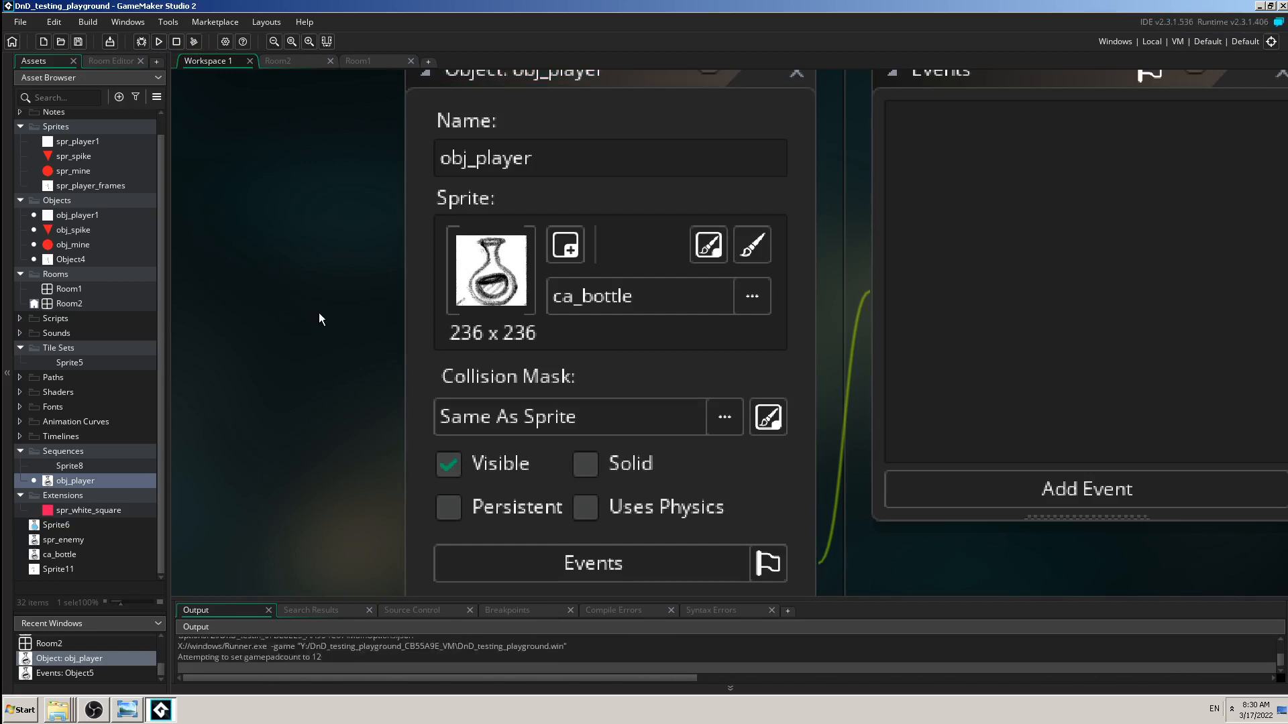
click(141, 42)
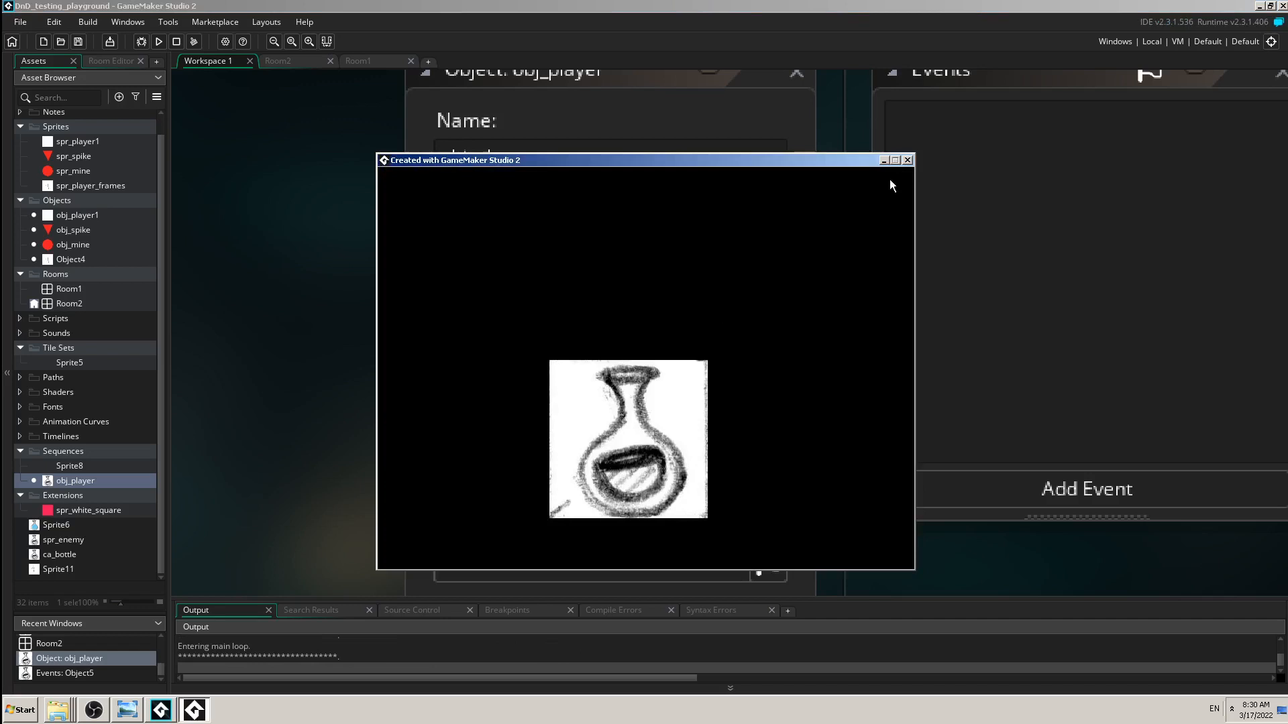
click(908, 160)
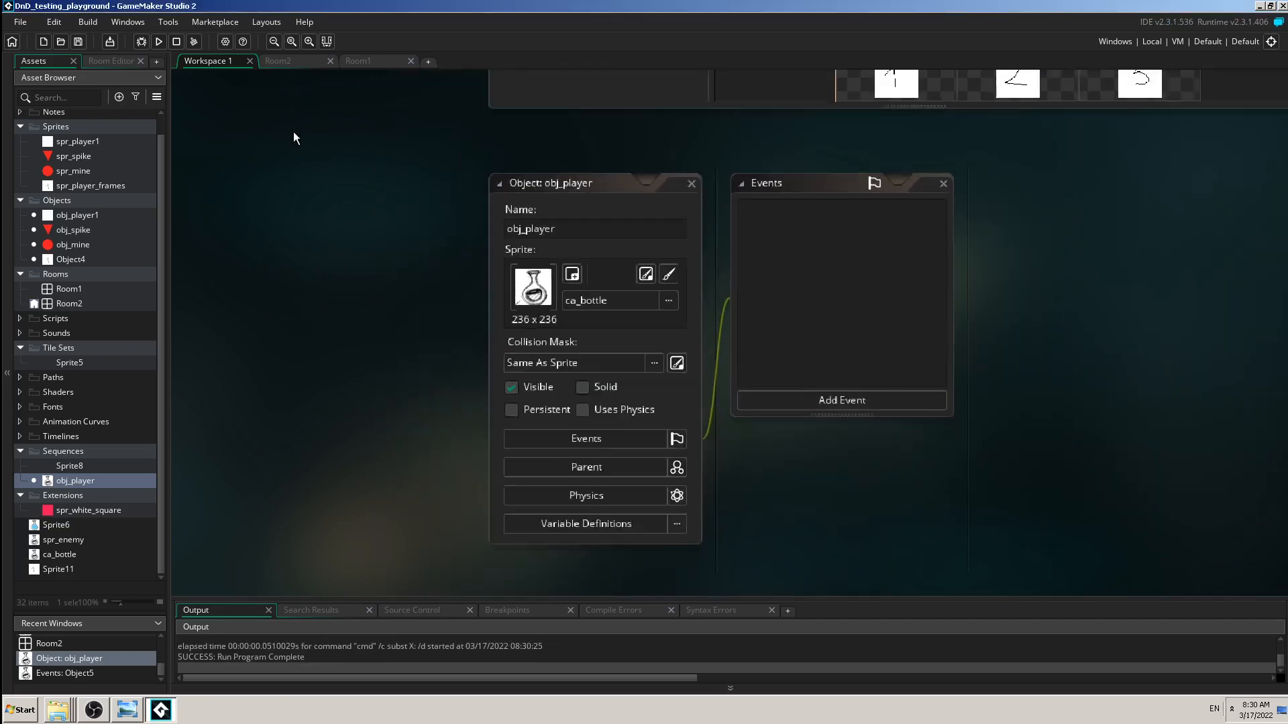
click(309, 41)
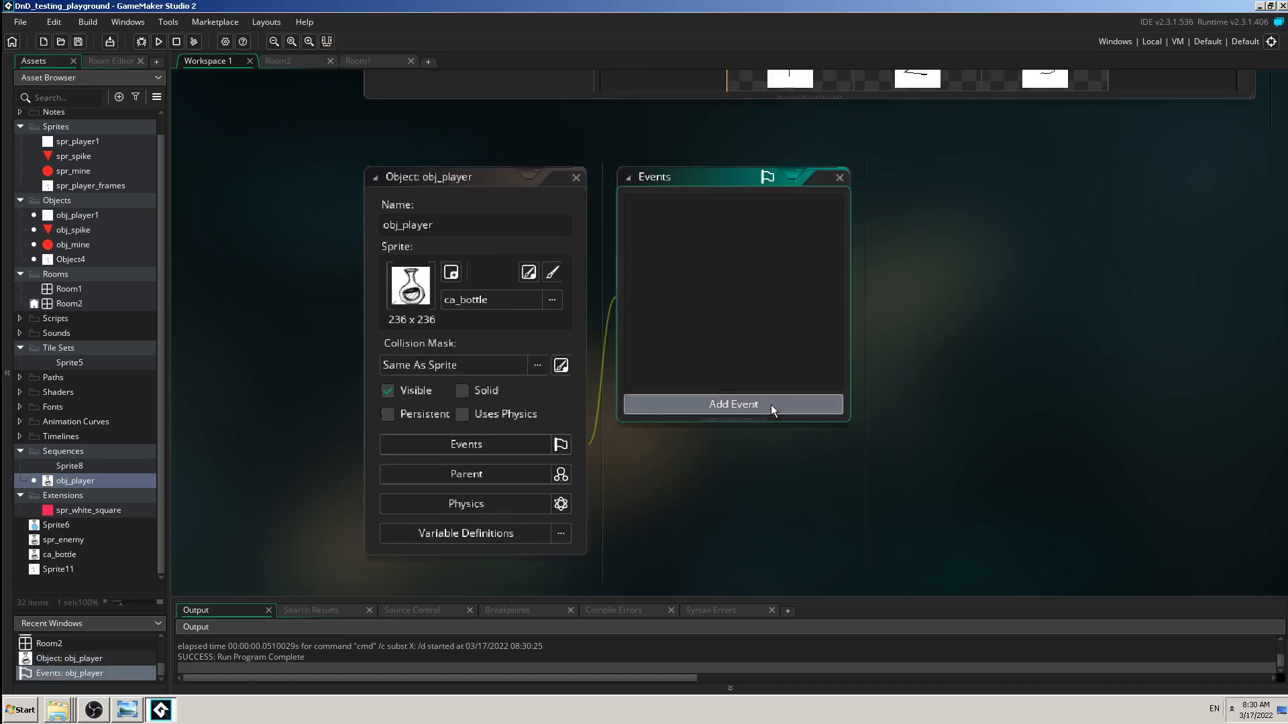
click(733, 403)
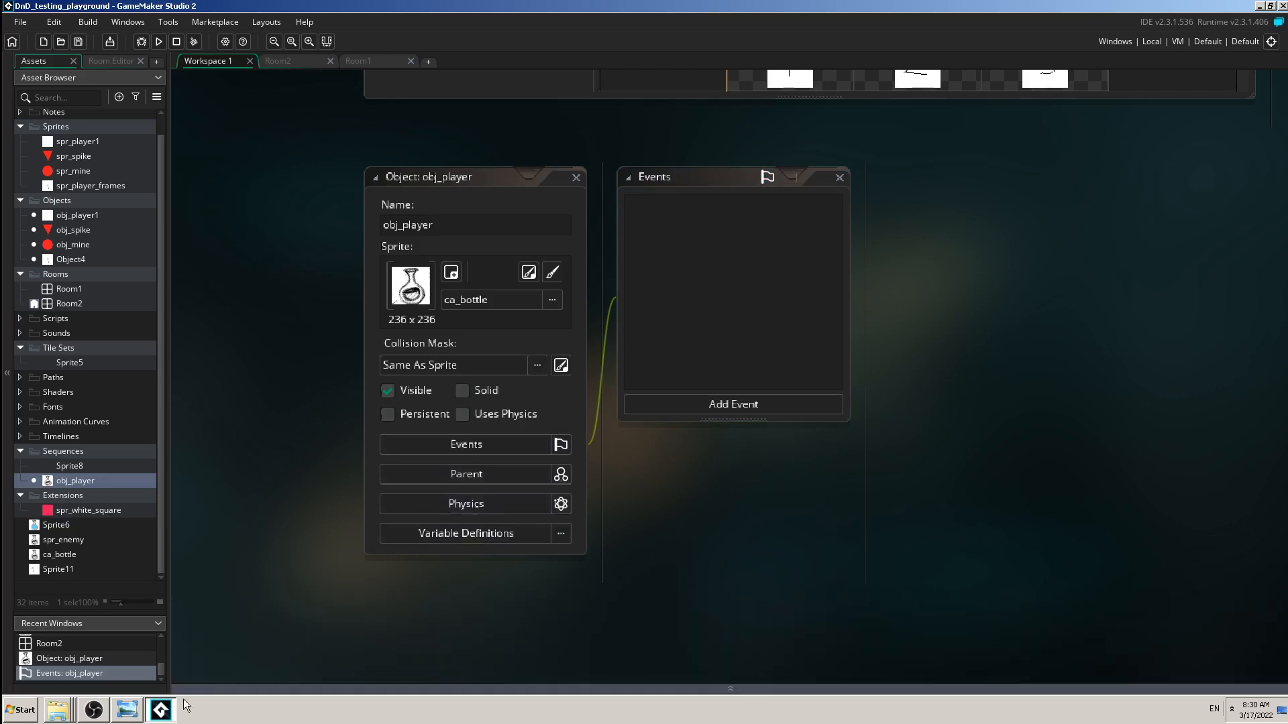
click(127, 709)
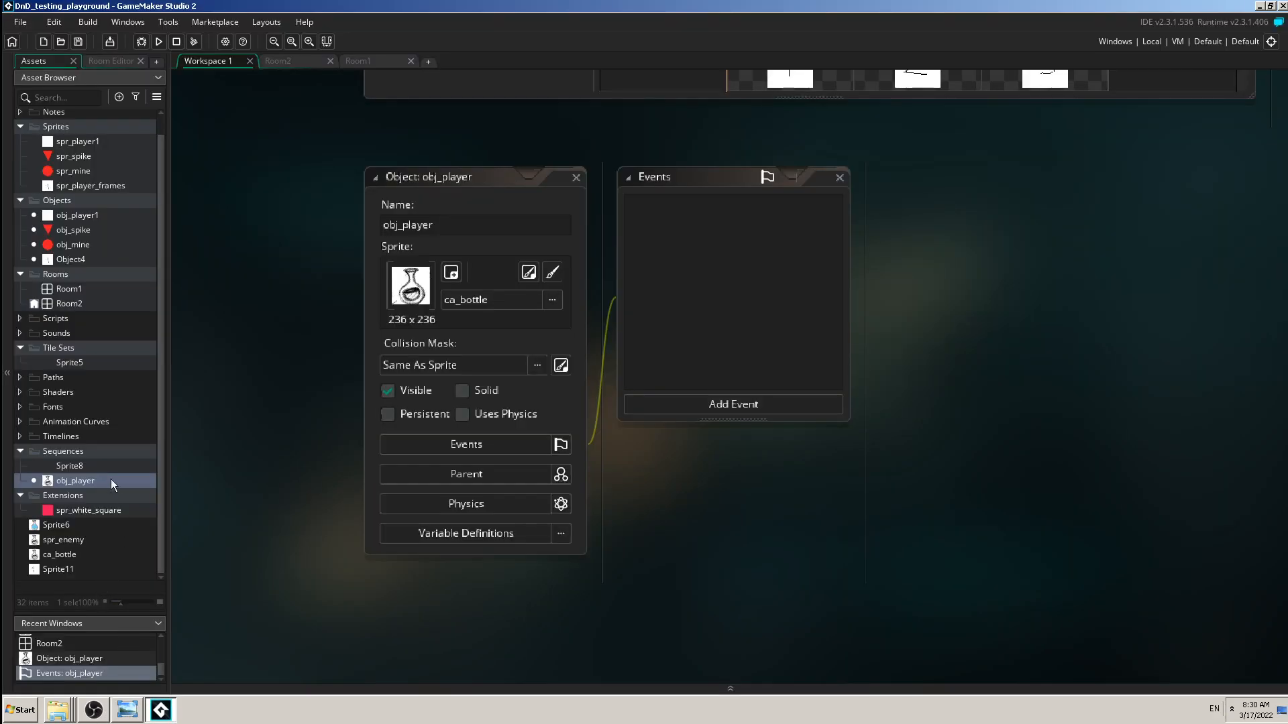
right_click(75, 481)
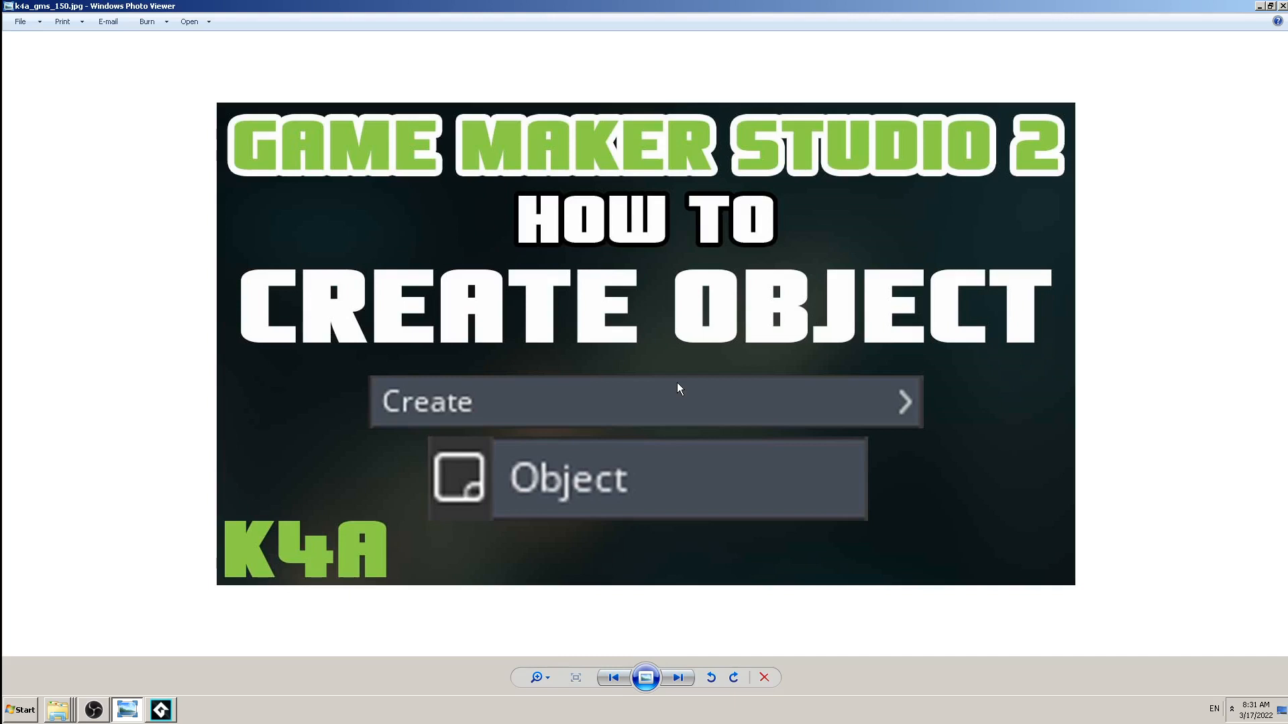
mouse_move(187, 693)
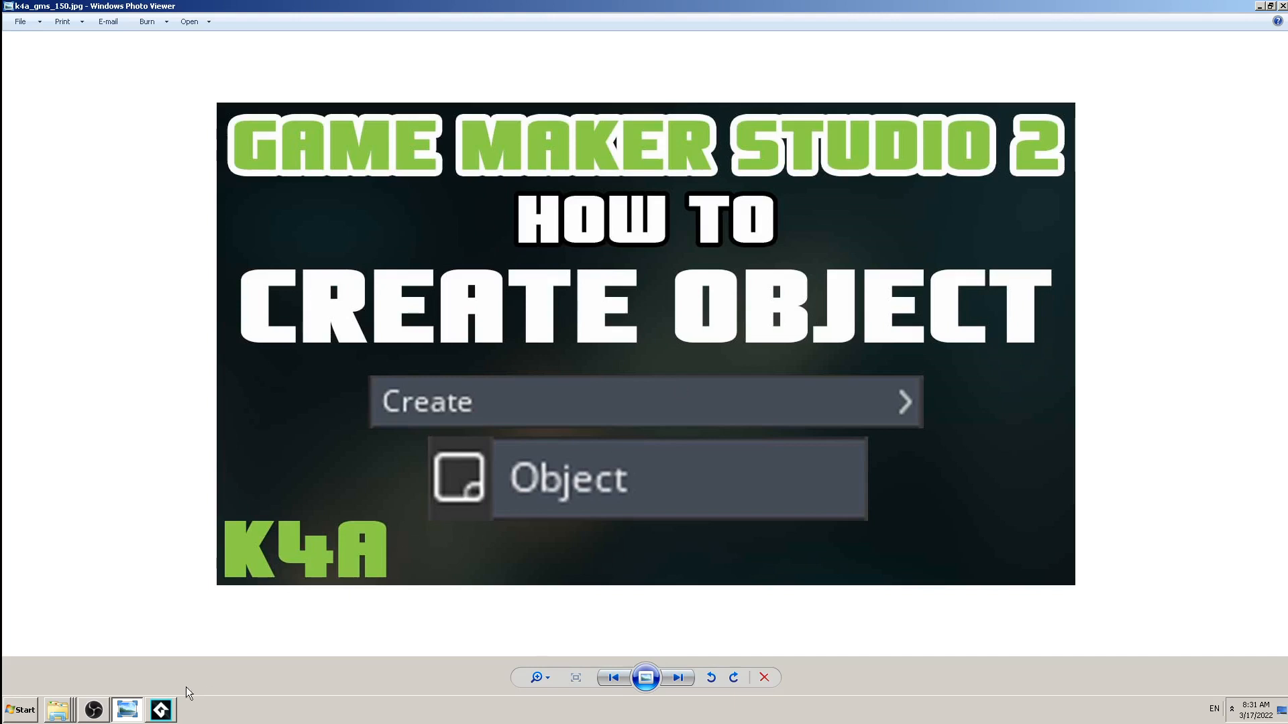